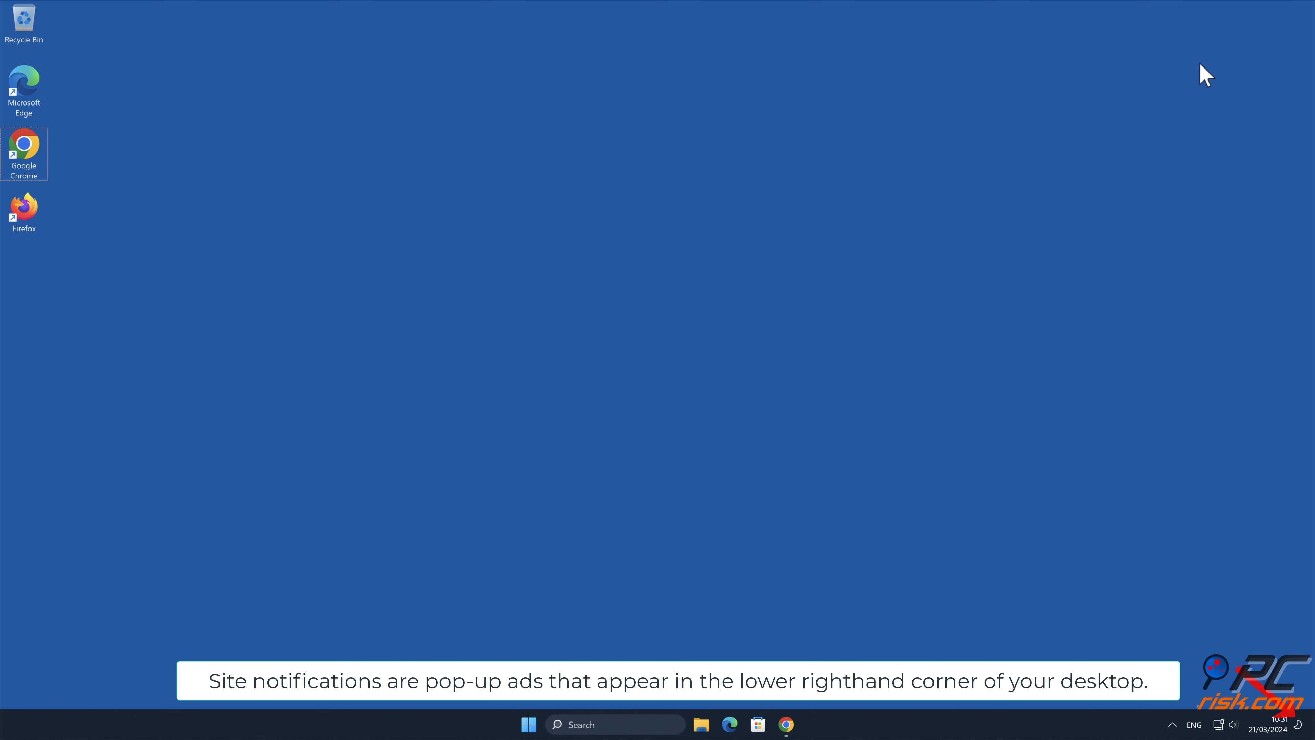
{"action": "mouse_move", "coordinate": [1184, 93]}
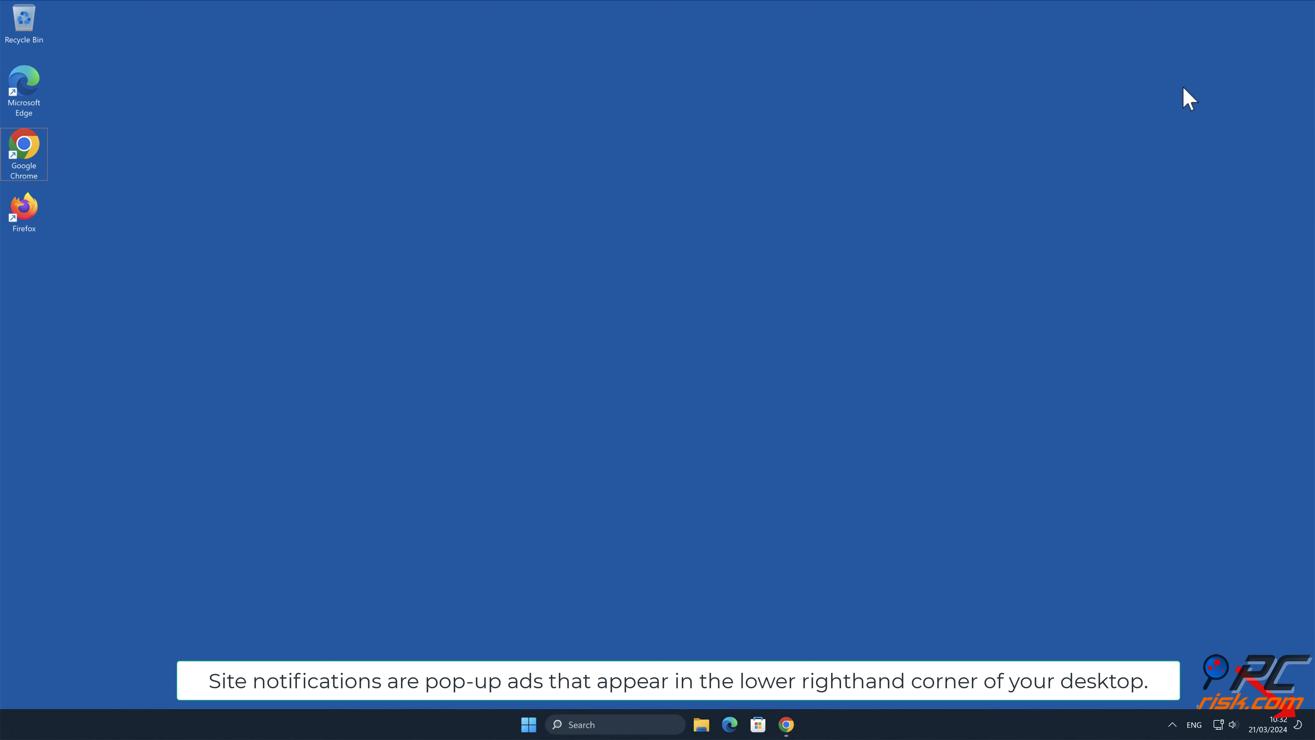
Allow the scam Norton Antivirus page to send notifications, then close the Chrome window.
{"action": "left_click", "coordinate": [786, 725]}
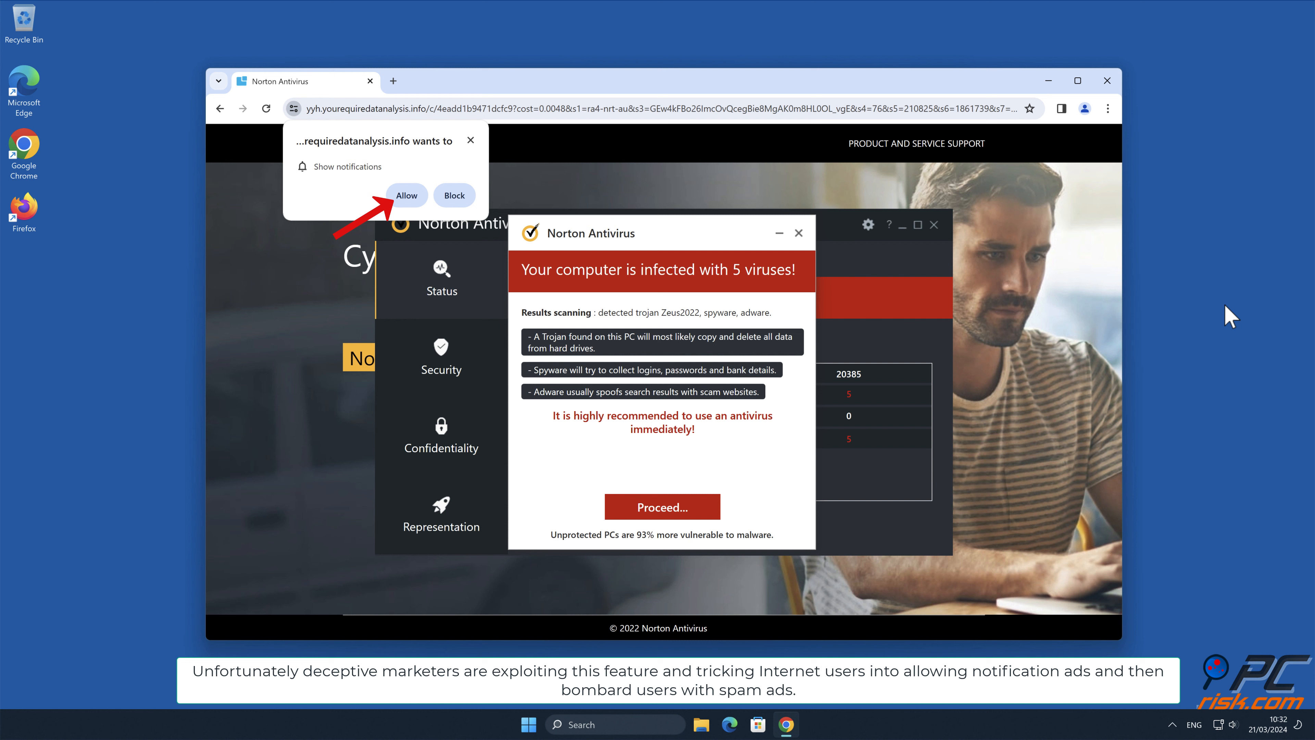
{"action": "mouse_move", "coordinate": [411, 208]}
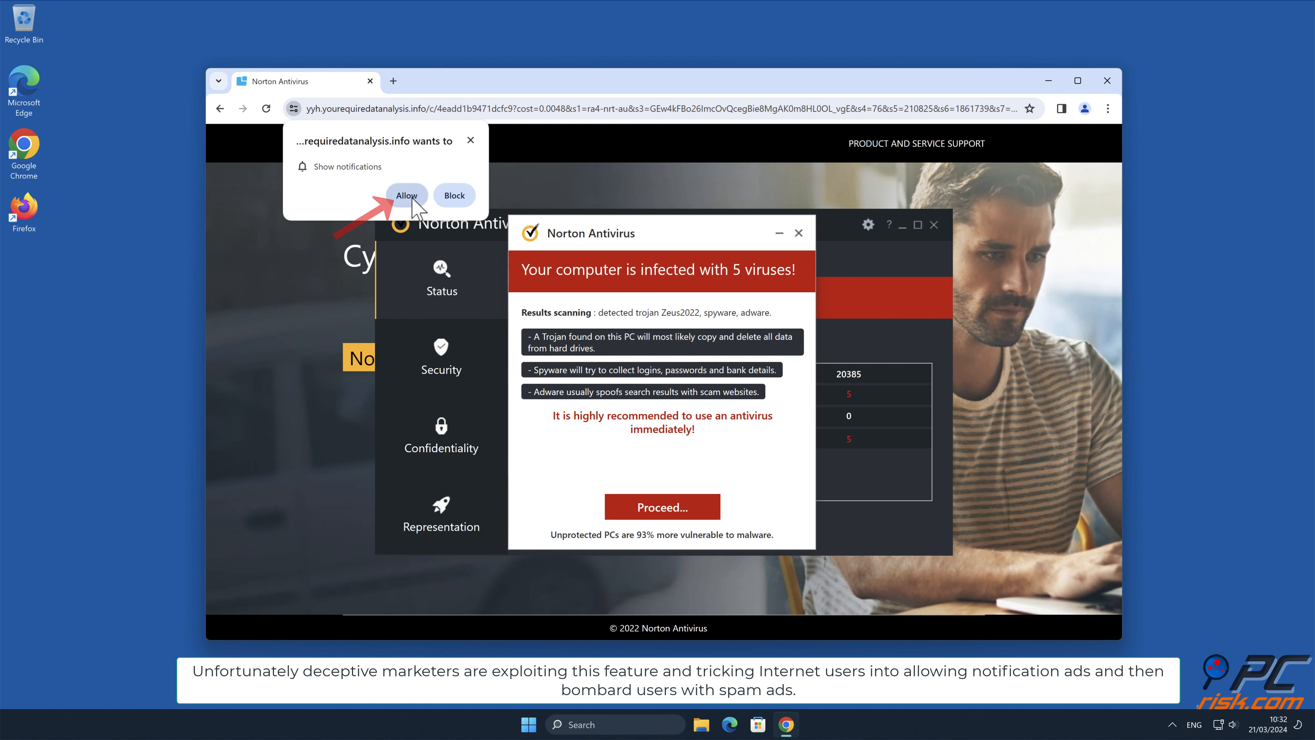
{"action": "left_click", "coordinate": [407, 195]}
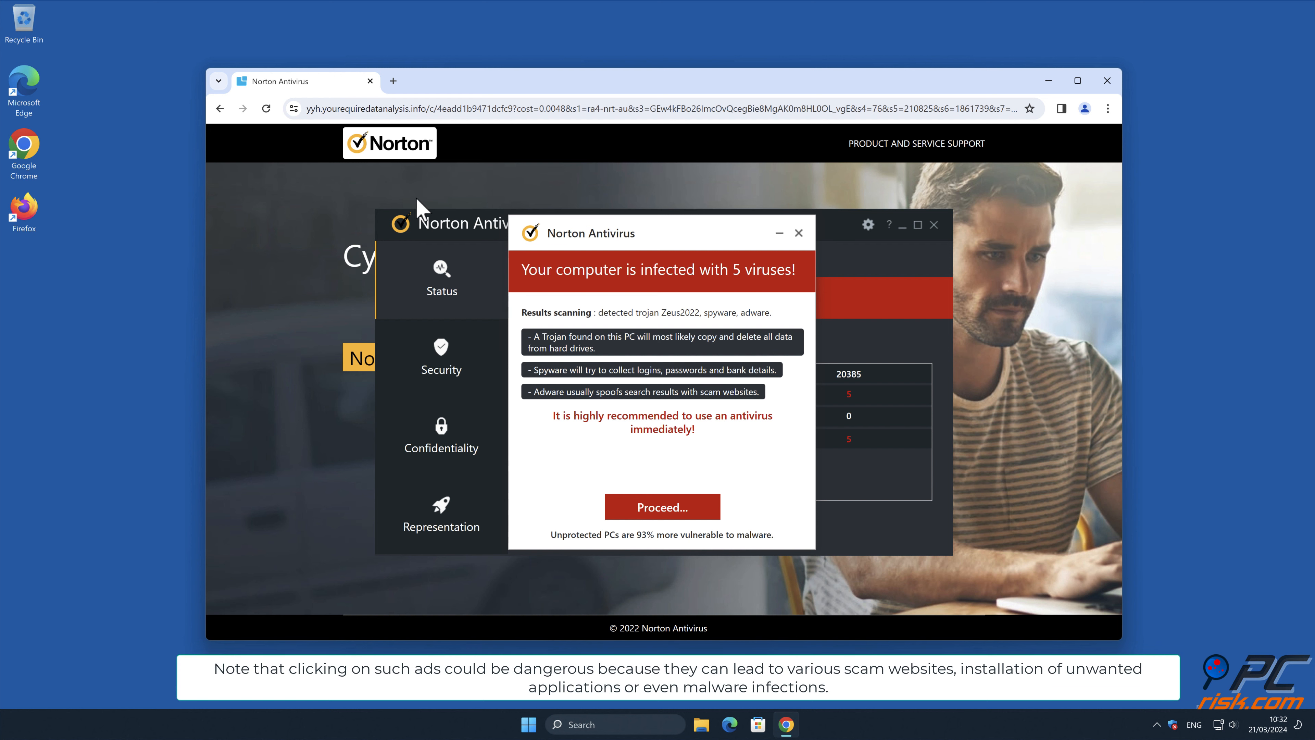
{"action": "left_click", "coordinate": [1107, 81]}
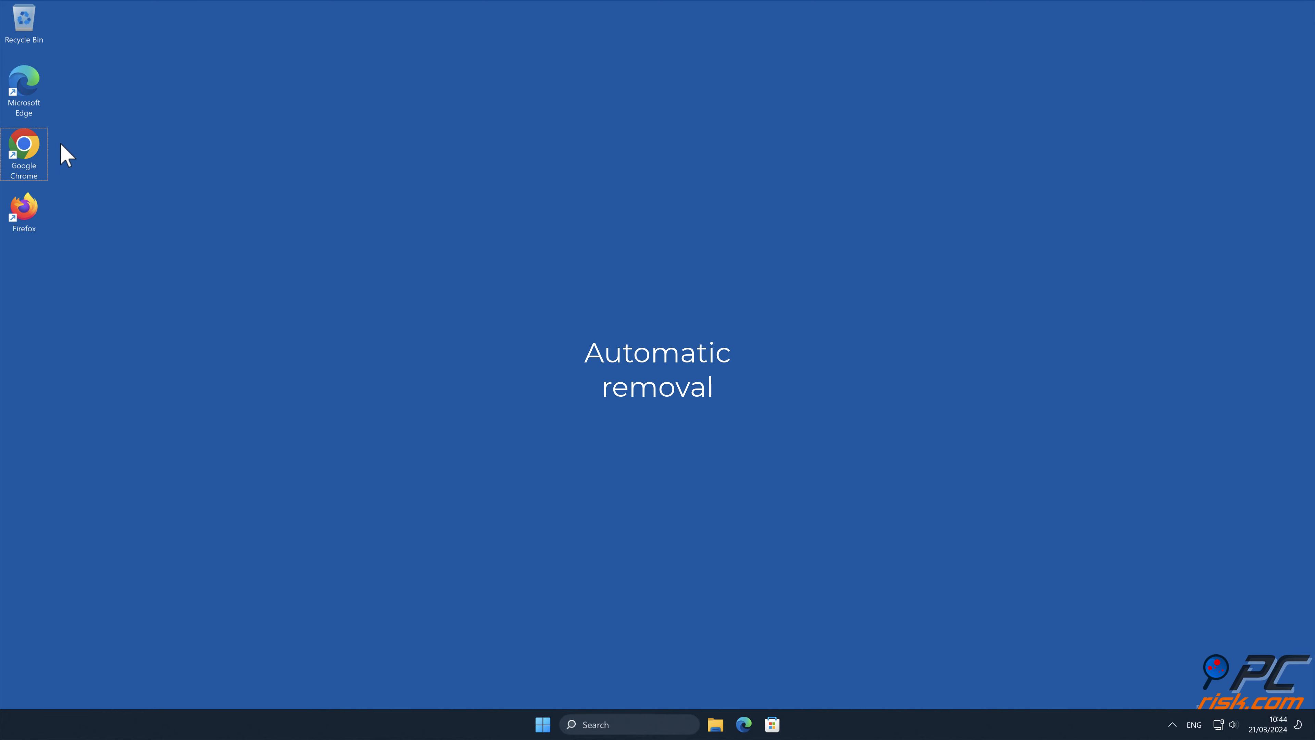
{"action": "double_click", "coordinate": [23, 143]}
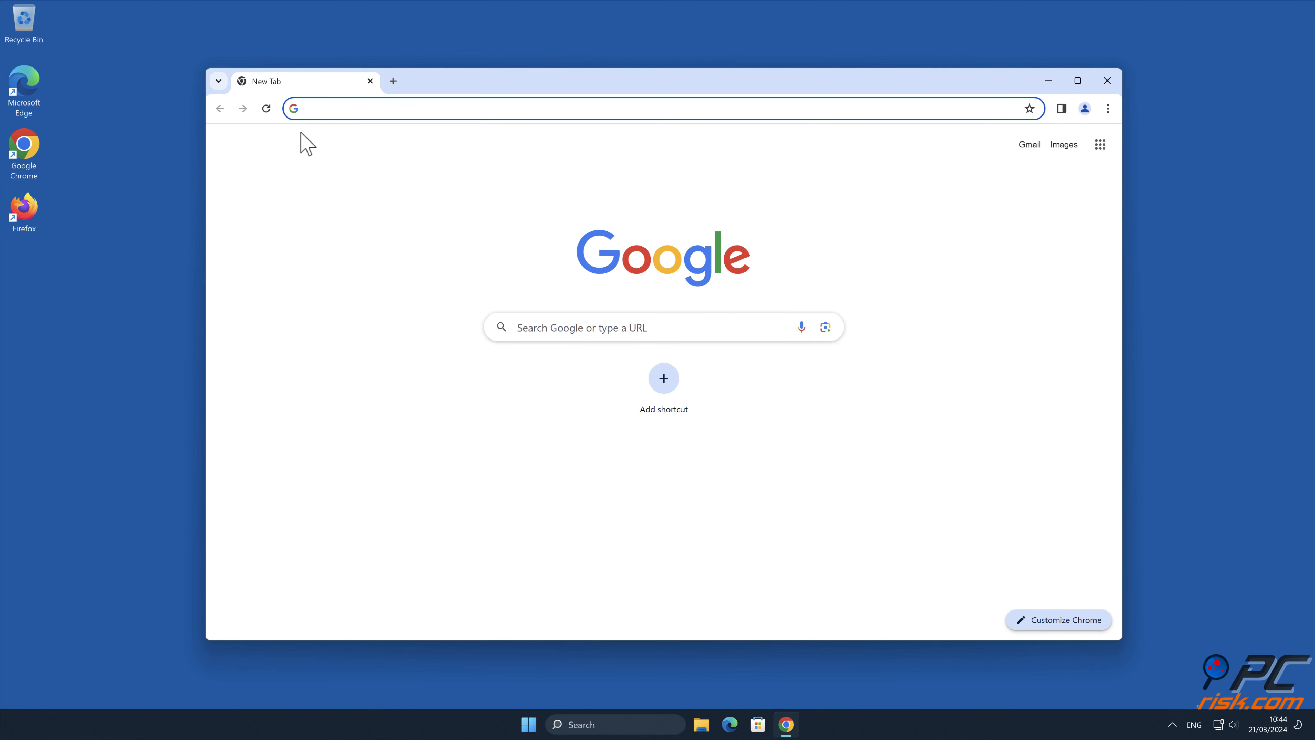
{"action": "type", "text": "ww"}
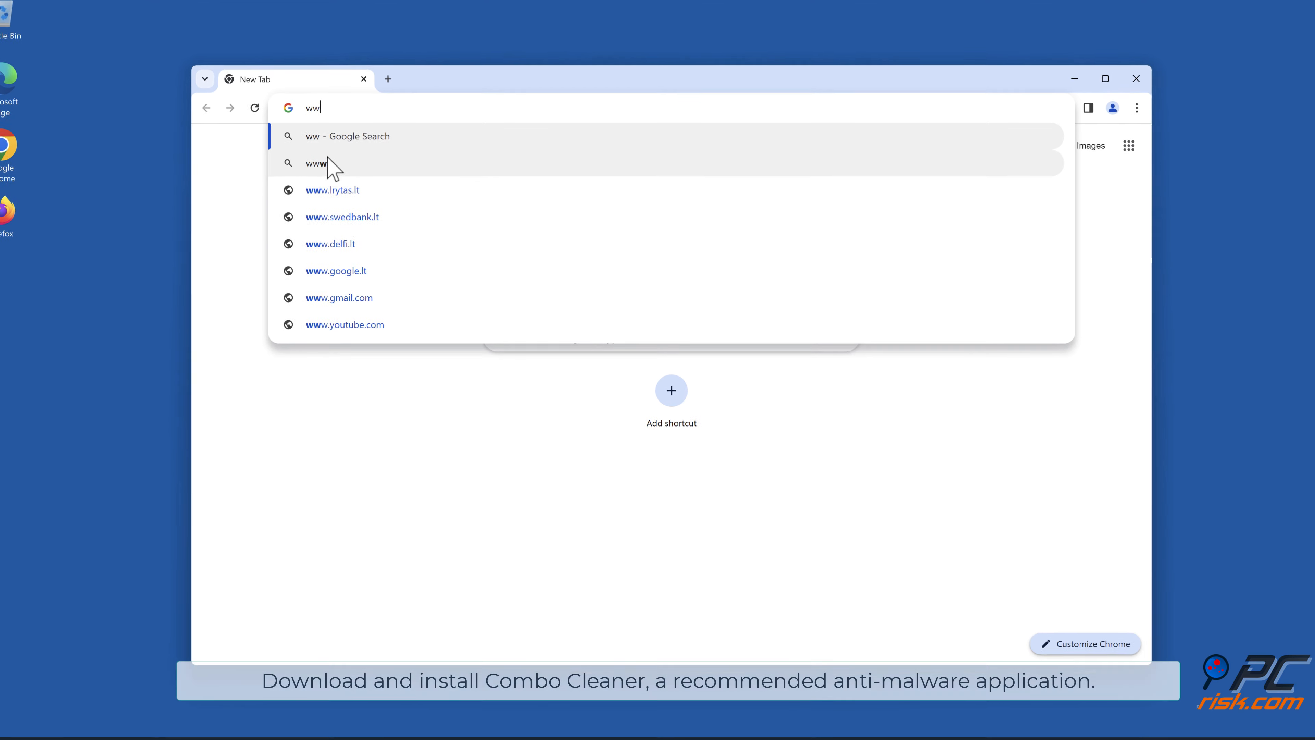
{"action": "type", "text": "www.combocleaner"}
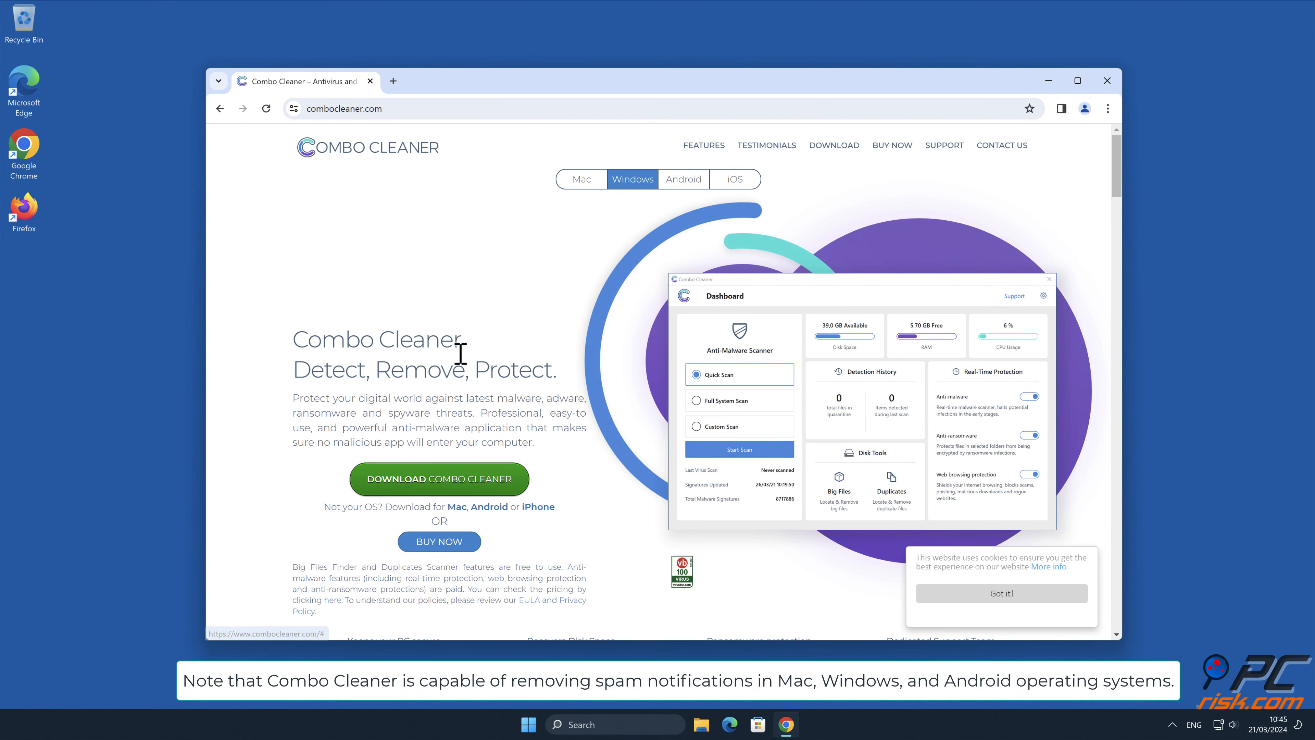
{"action": "left_click", "coordinate": [439, 480]}
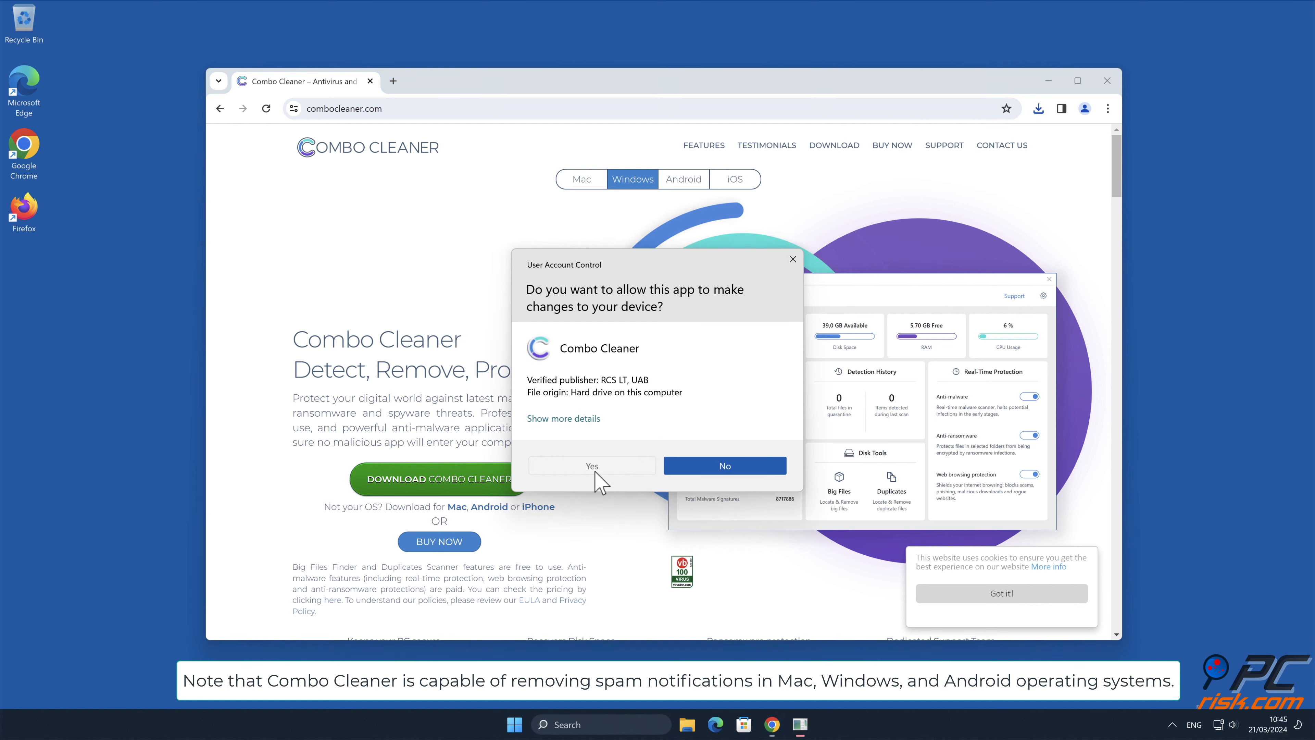
Approve the UAC prompt, install Combo Cleaner with default options and launch it.
{"action": "left_click", "coordinate": [591, 466]}
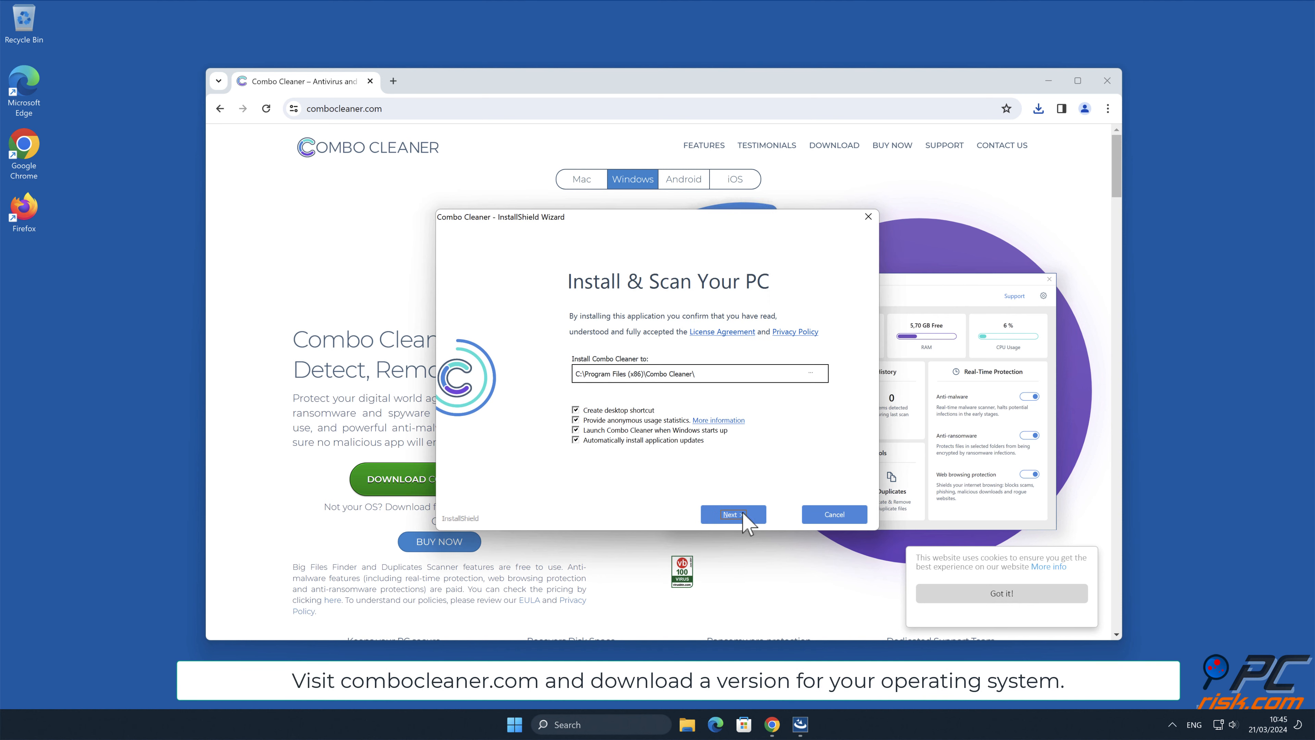
{"action": "left_click", "coordinate": [733, 514]}
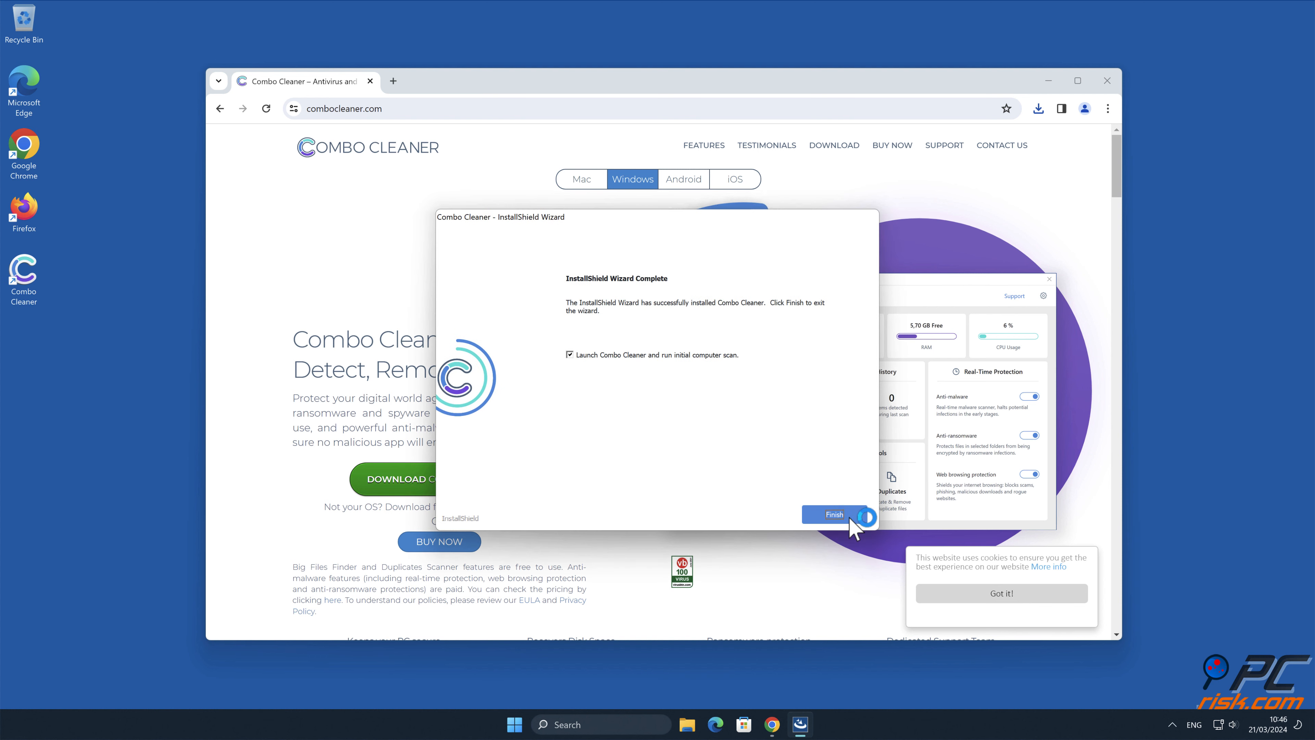
{"action": "left_click", "coordinate": [835, 515]}
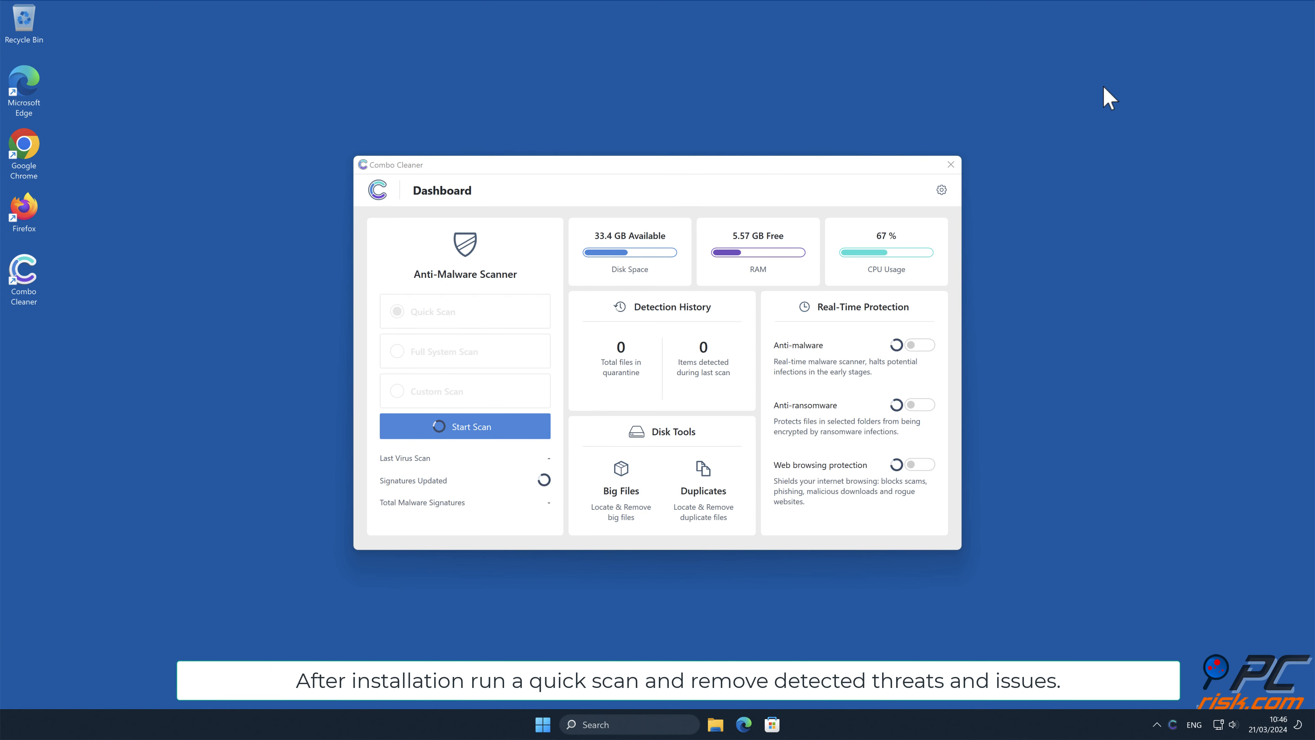
Run a quick scan and quarantine the detected yyh.yourrequireddataanalysis.info Ads spam threat.
{"action": "left_click", "coordinate": [465, 426]}
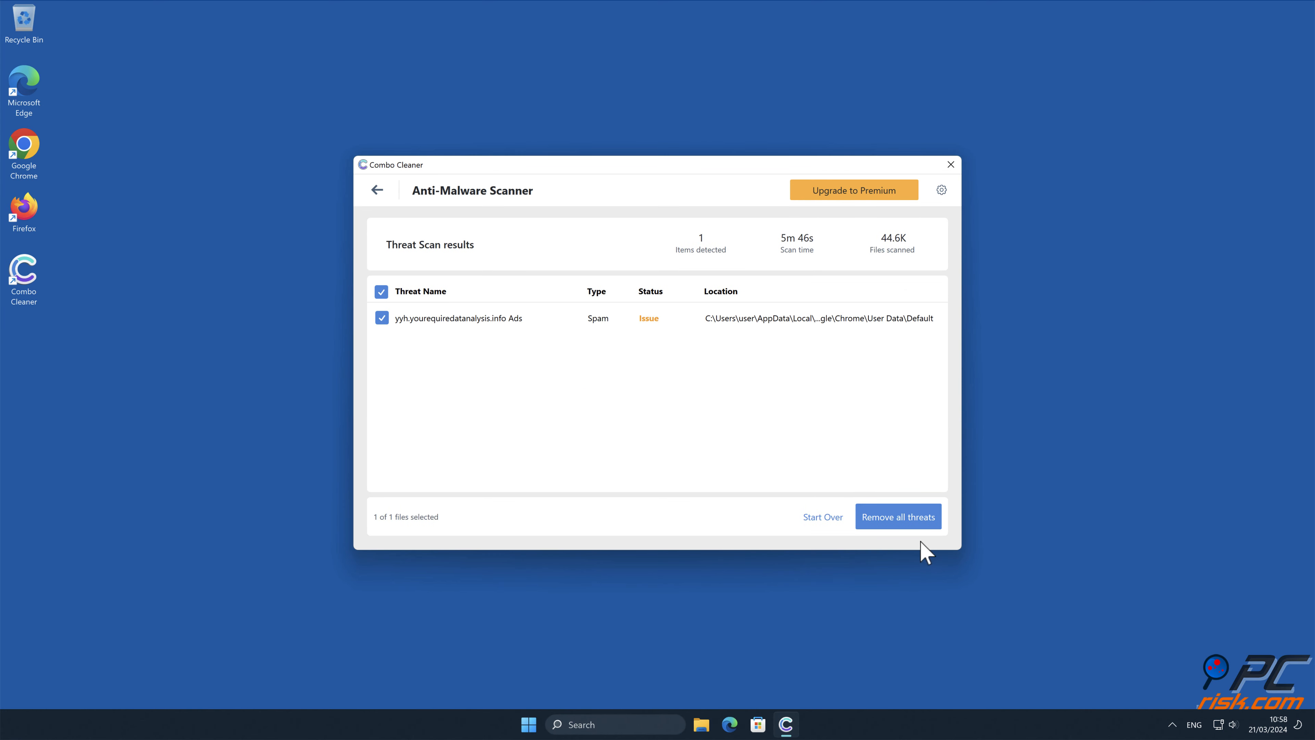
{"action": "left_click", "coordinate": [899, 516]}
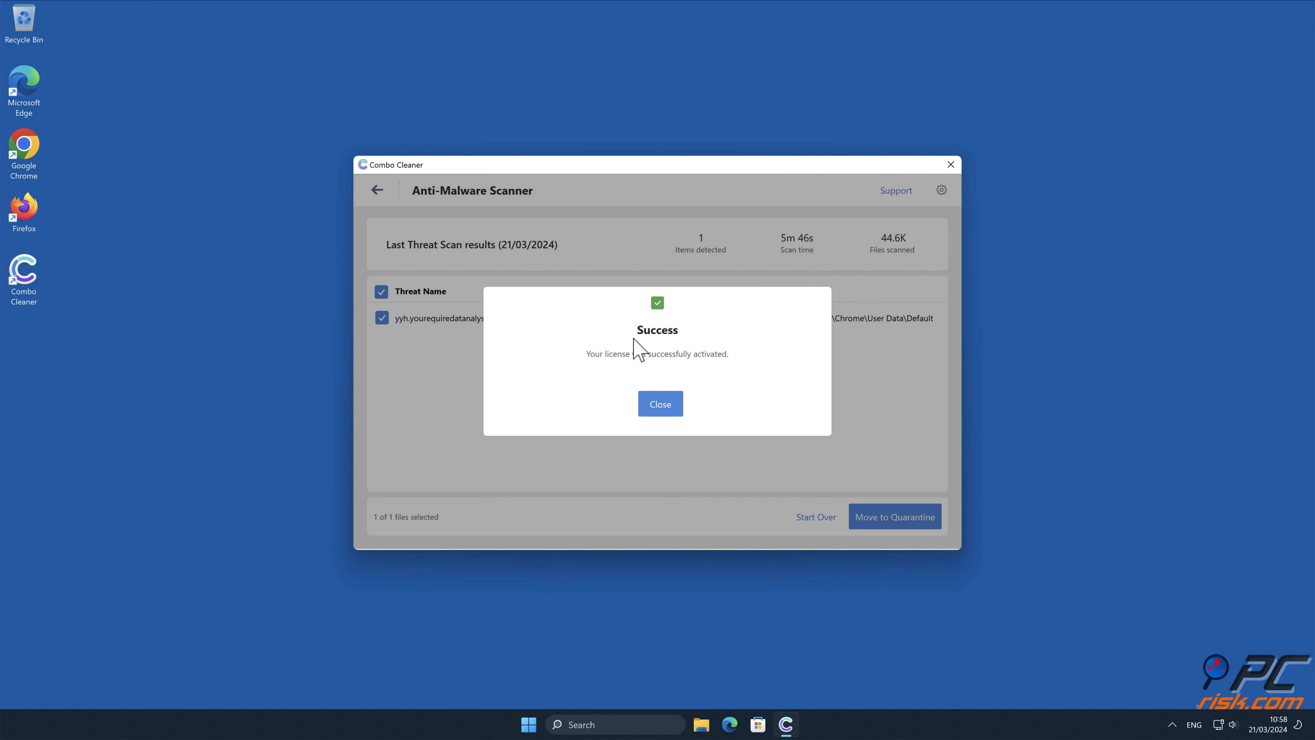
{"action": "left_click", "coordinate": [660, 404]}
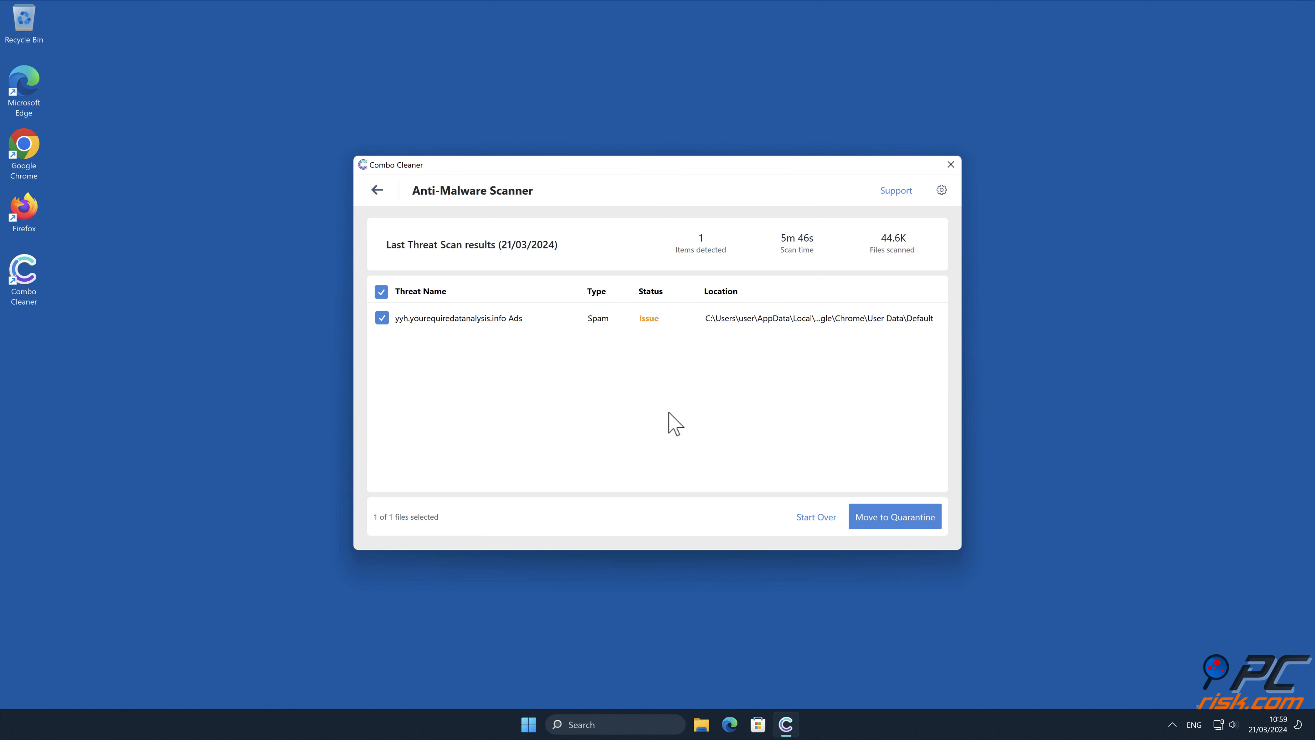
{"action": "left_click", "coordinate": [896, 517]}
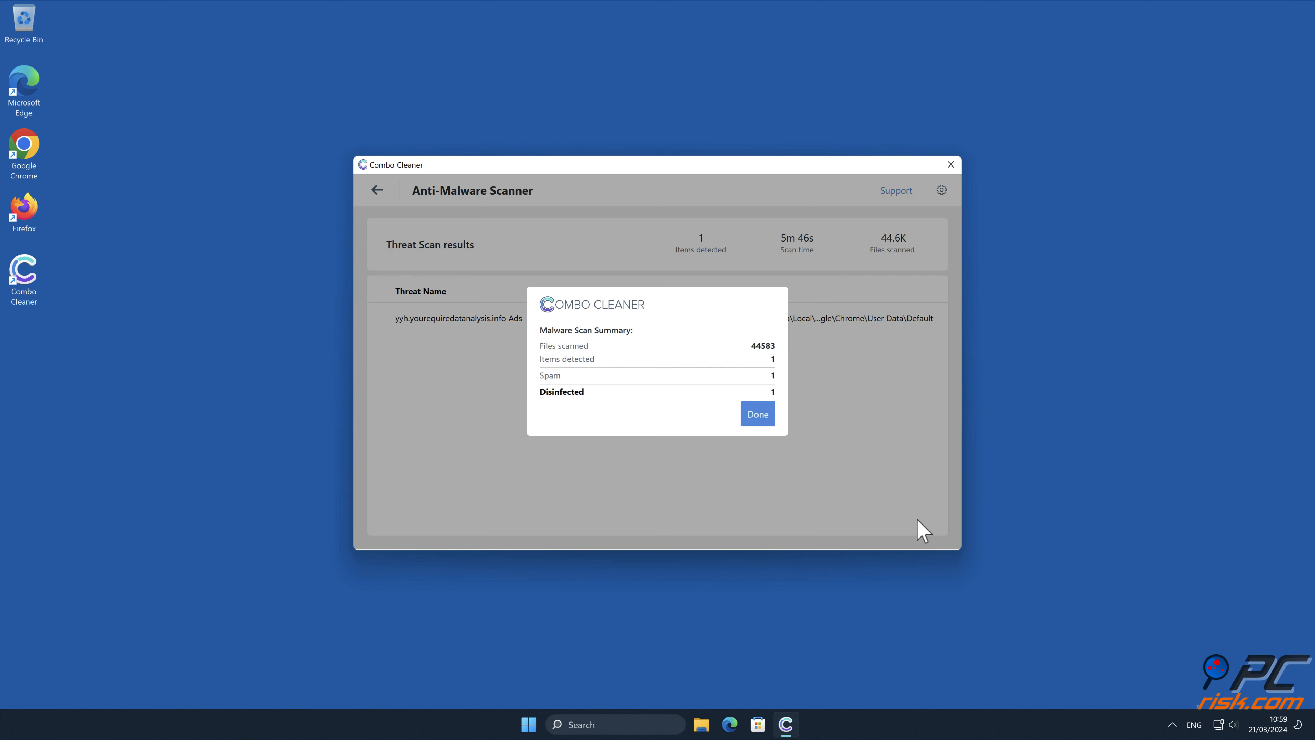
{"action": "left_click", "coordinate": [757, 413]}
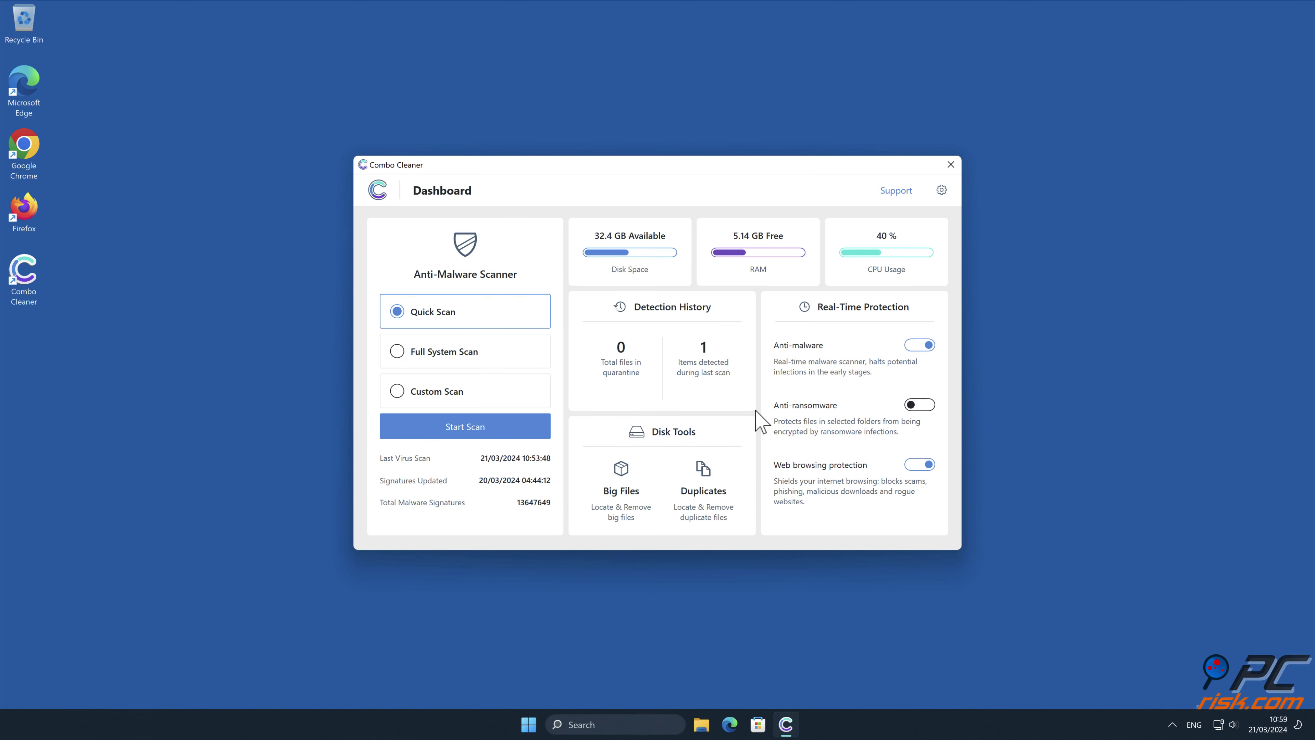
{"action": "left_click", "coordinate": [951, 164]}
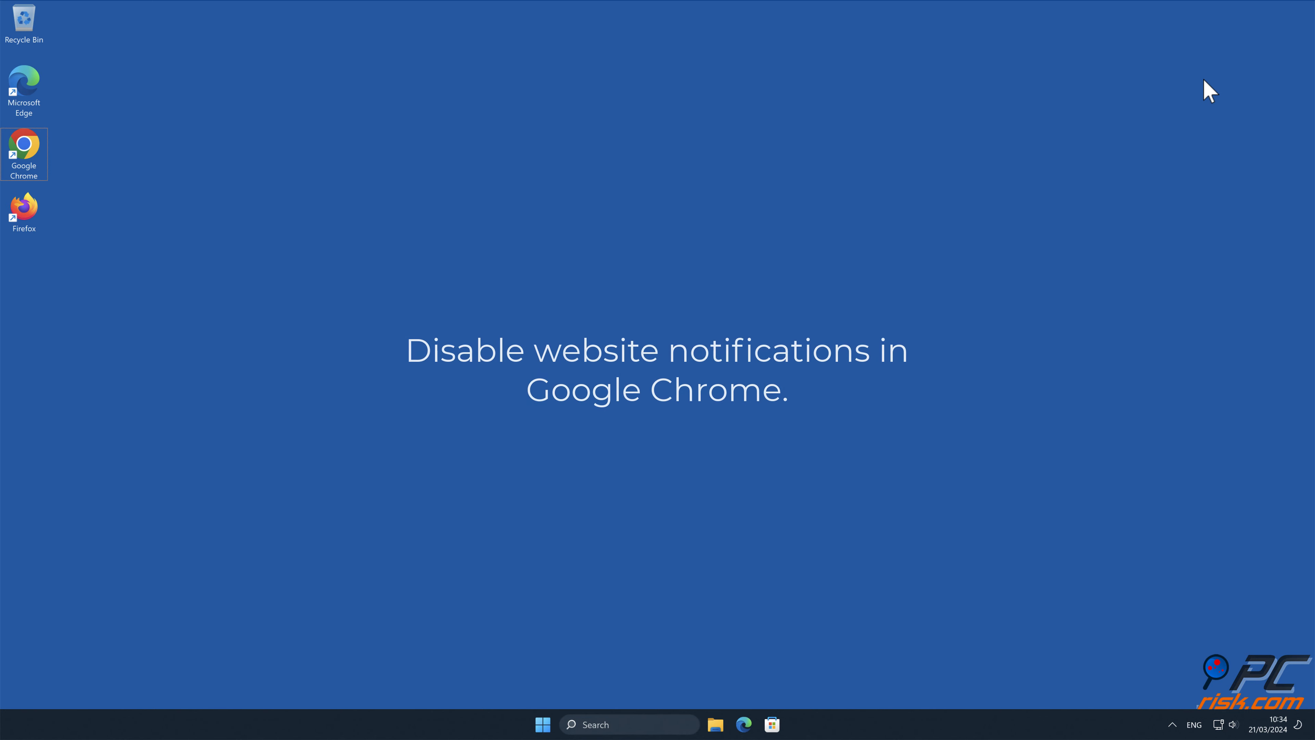
{"action": "mouse_move", "coordinate": [227, 139]}
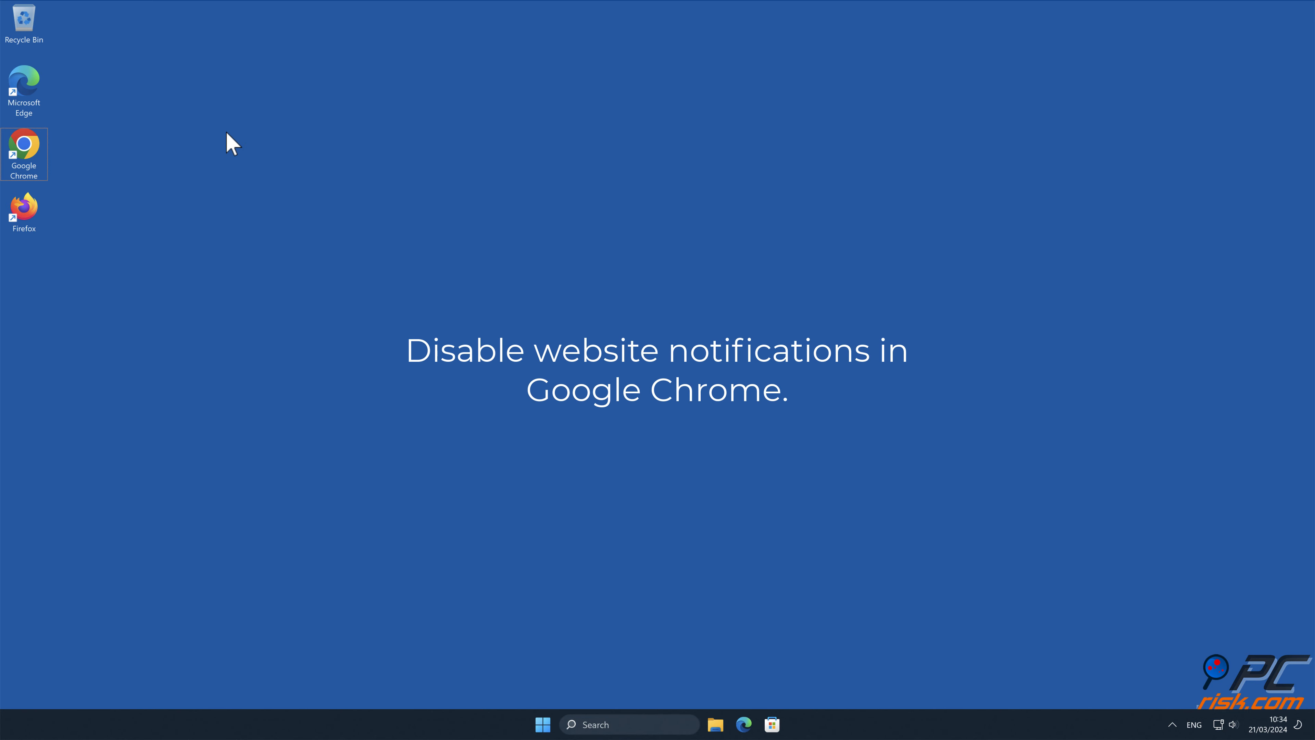
Launch Chrome and go to Settings > Privacy and security for the site permissions list.
{"action": "double_click", "coordinate": [24, 143]}
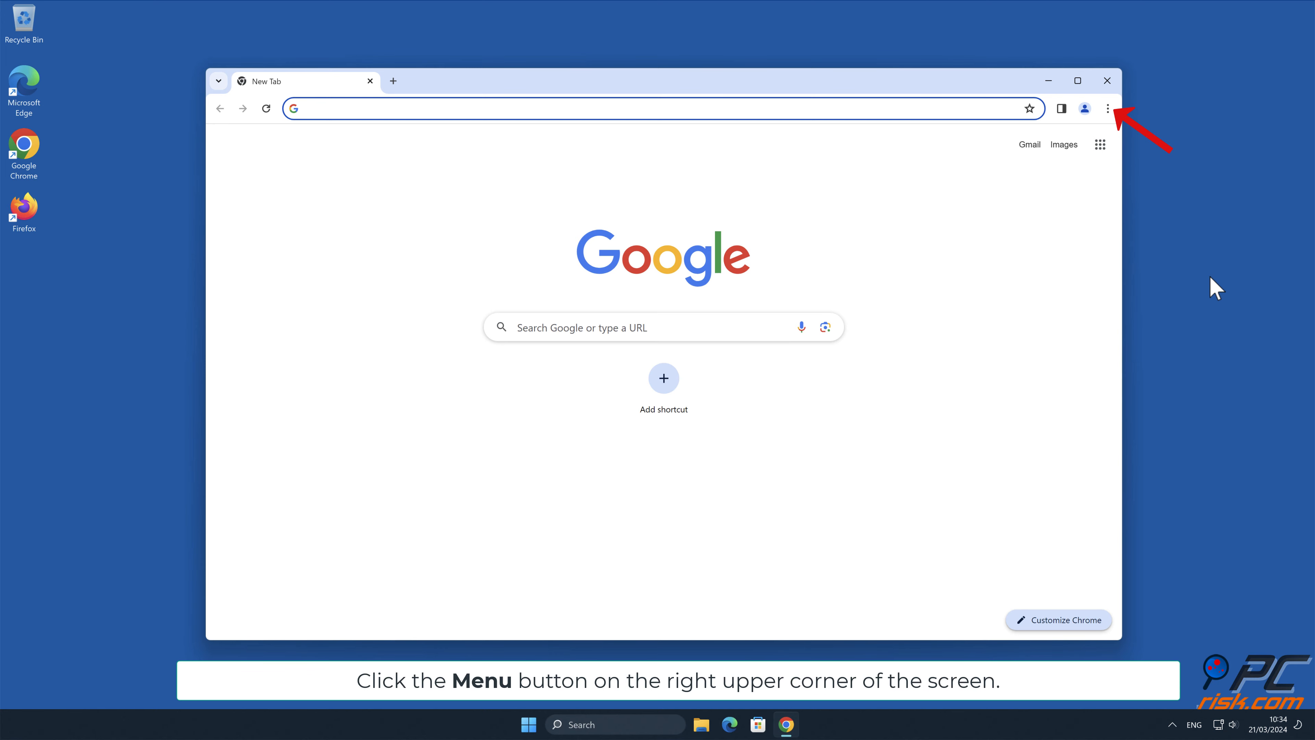
{"action": "left_click", "coordinate": [1108, 108]}
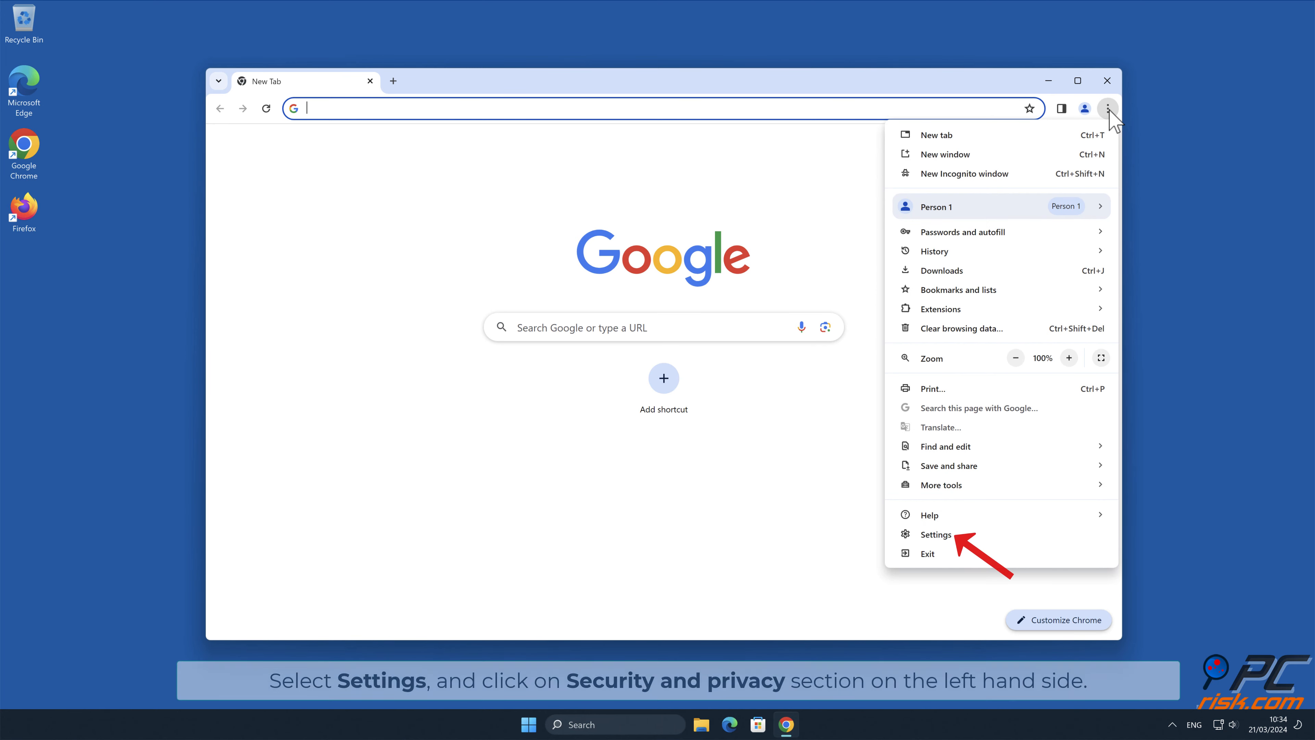
{"action": "mouse_move", "coordinate": [967, 520]}
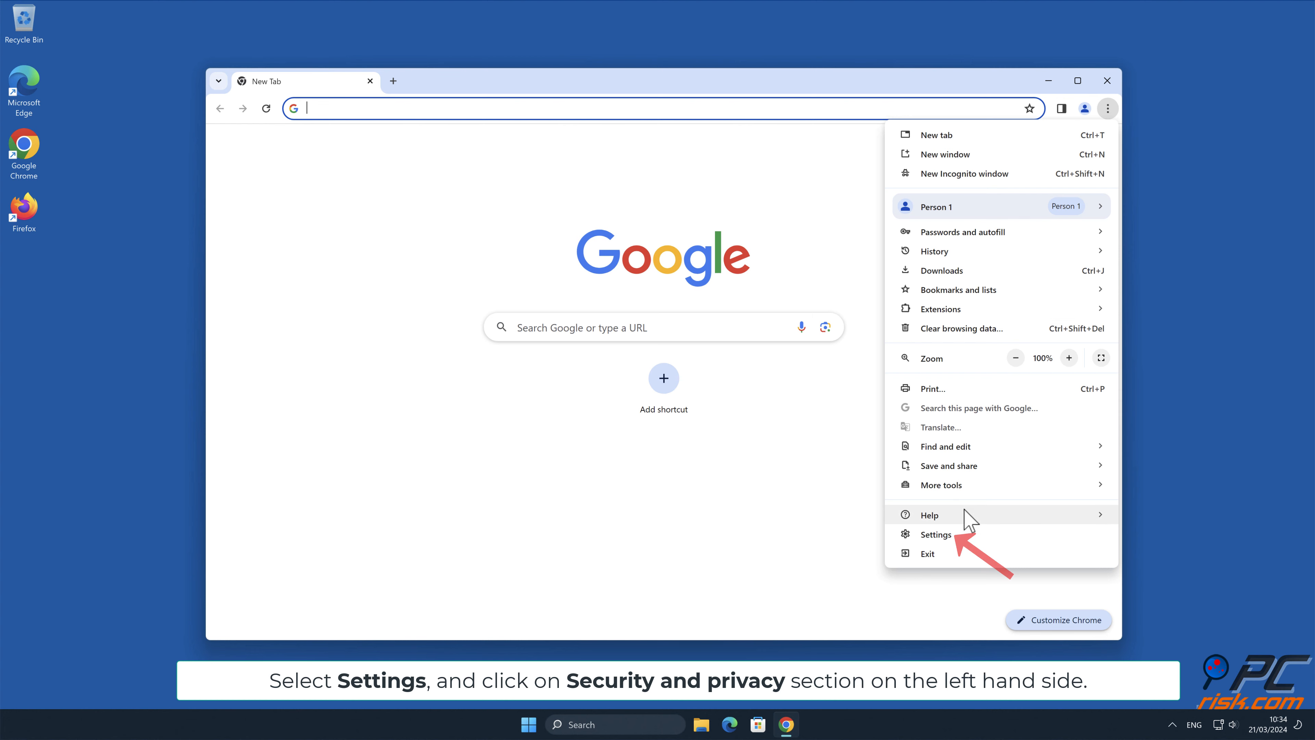
{"action": "left_click", "coordinate": [936, 535]}
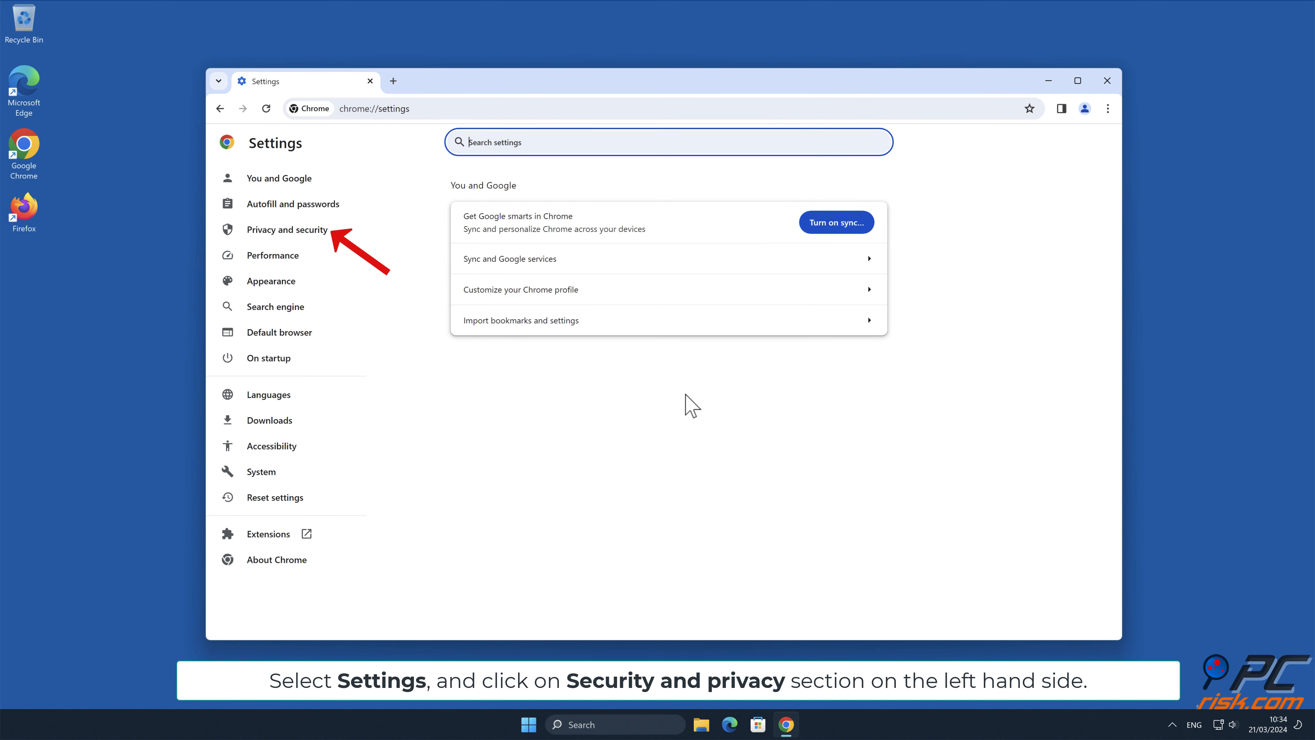
{"action": "left_click", "coordinate": [287, 229]}
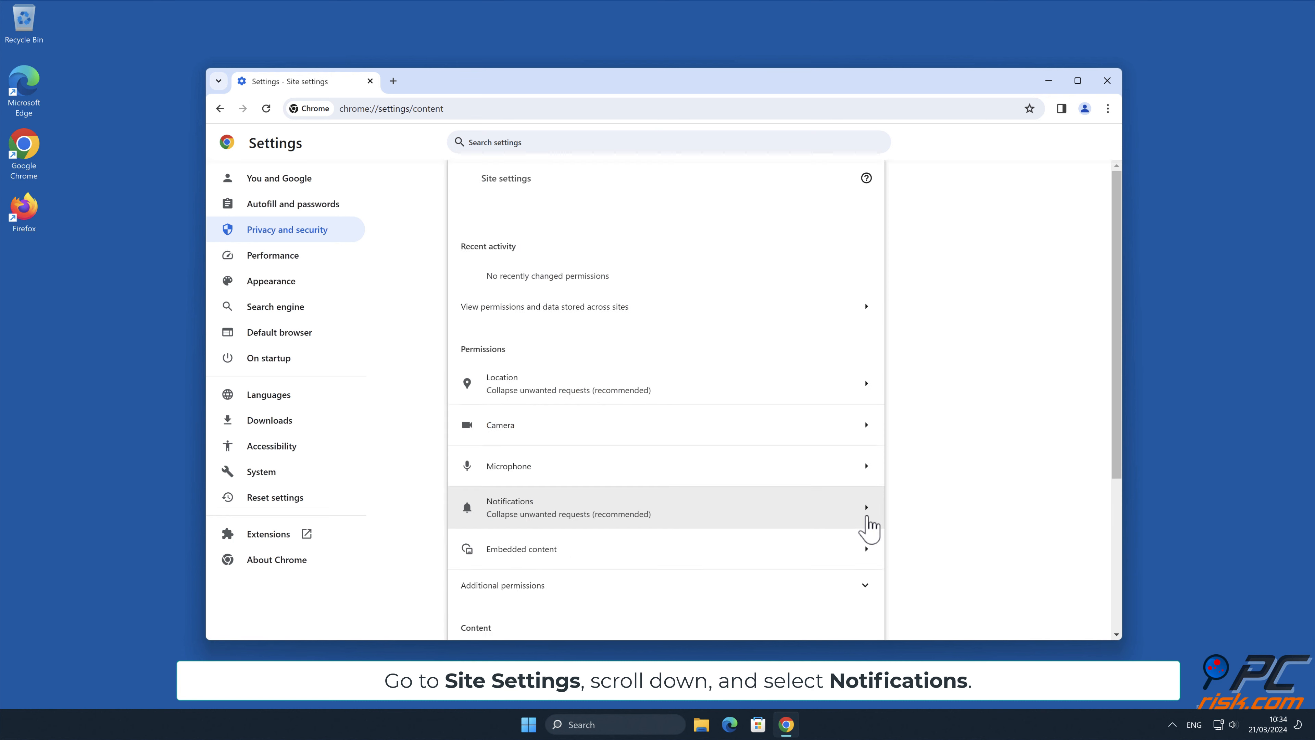
Remove the suspicious site from Chrome's allowed notification senders and close Chrome.
{"action": "scroll", "scroll_direction": "down", "scroll_amount": 3}
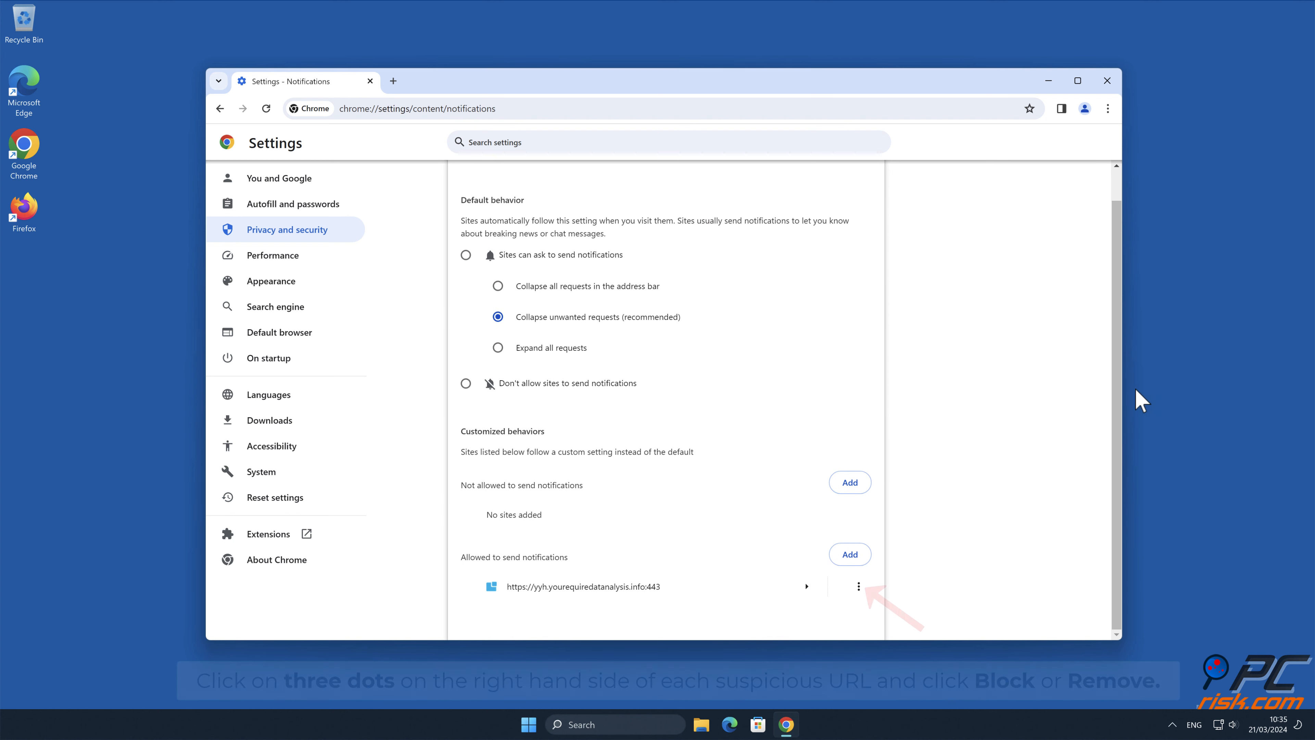
{"action": "mouse_move", "coordinate": [989, 511]}
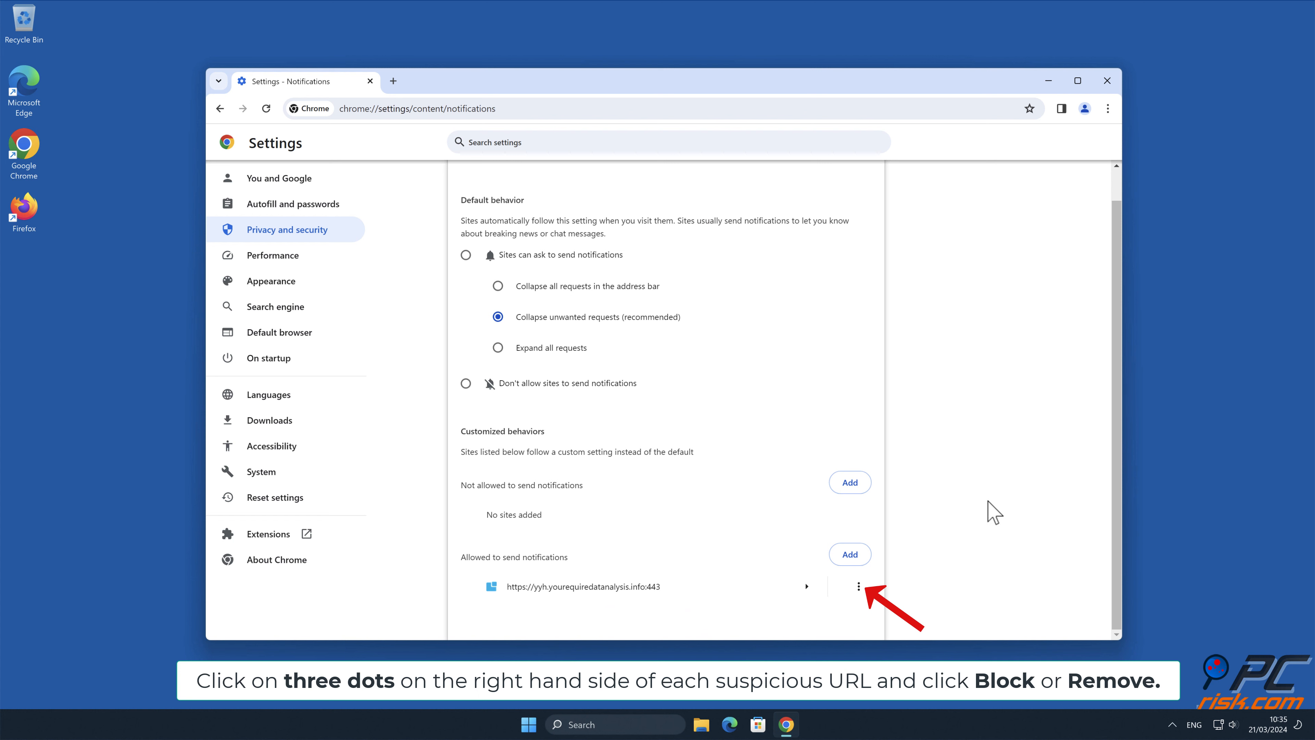
{"action": "left_click", "coordinate": [859, 586]}
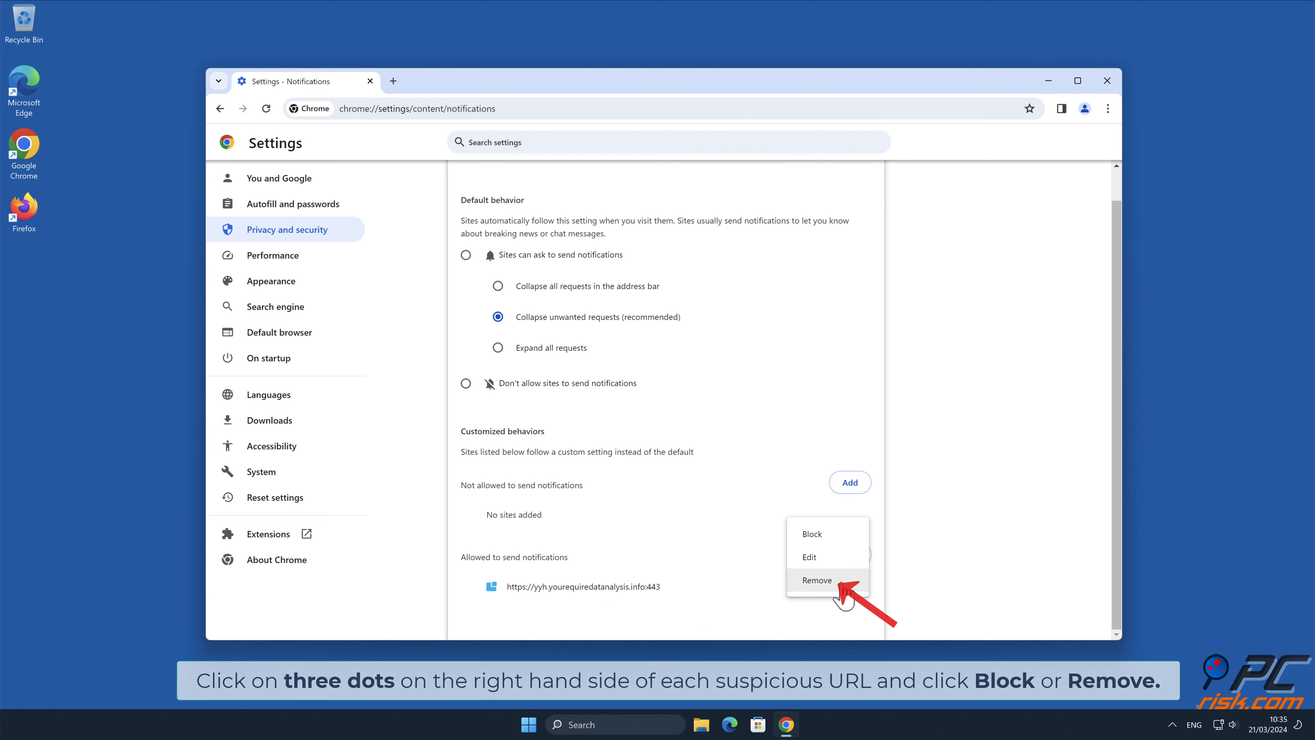
{"action": "left_click", "coordinate": [817, 581]}
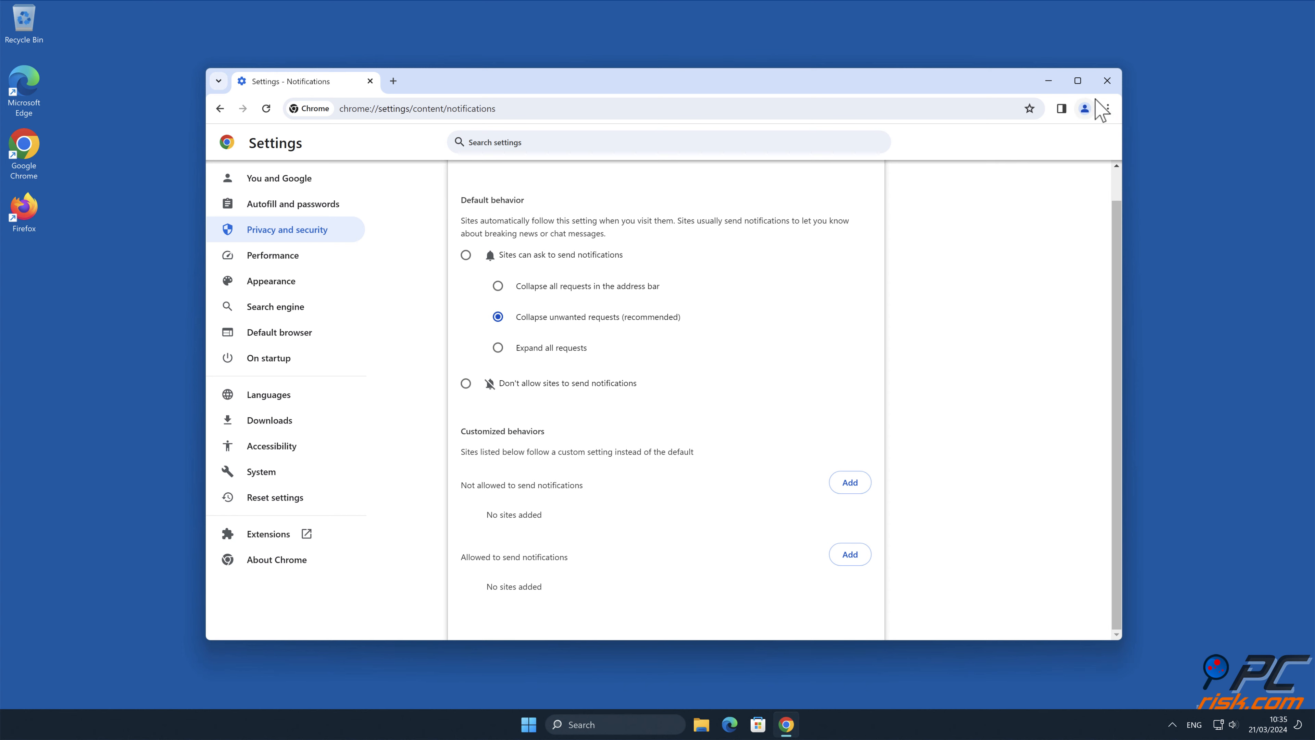
{"action": "left_click", "coordinate": [1108, 81]}
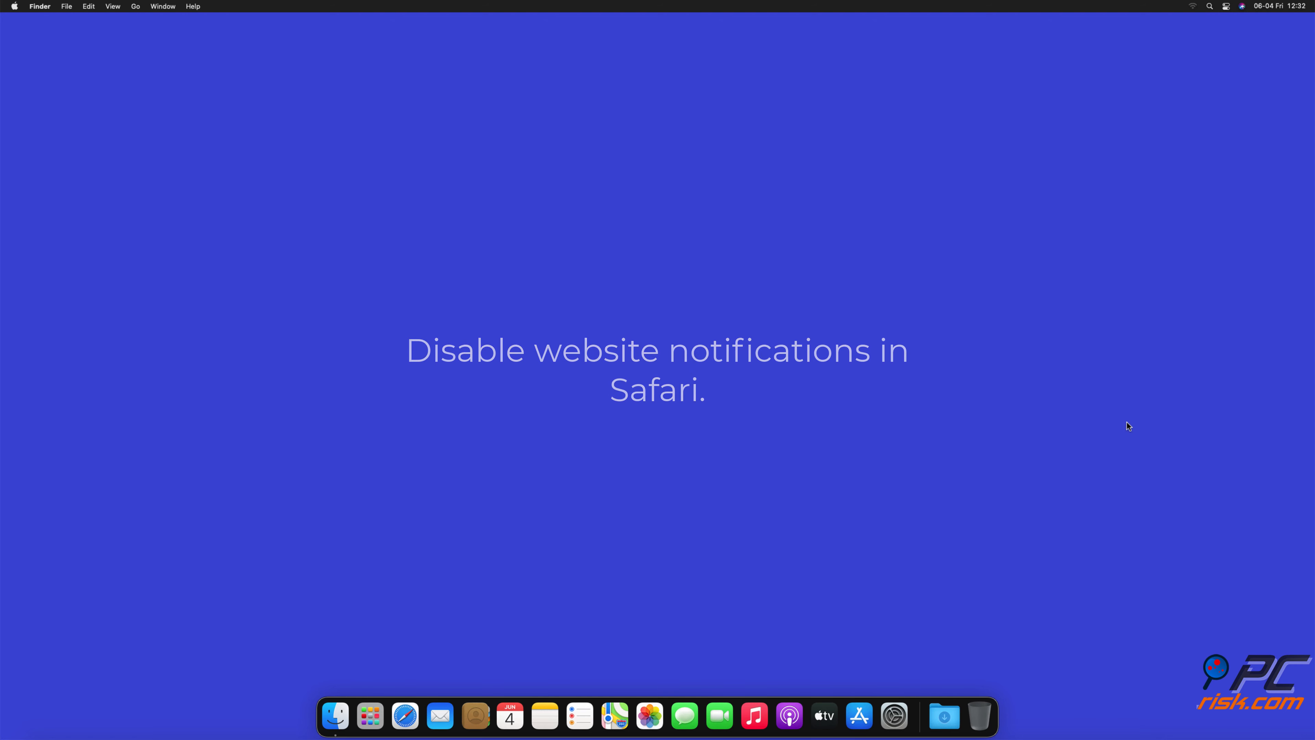
Launch Safari and reach Preferences > Websites > Notifications.
{"action": "left_click", "coordinate": [405, 716]}
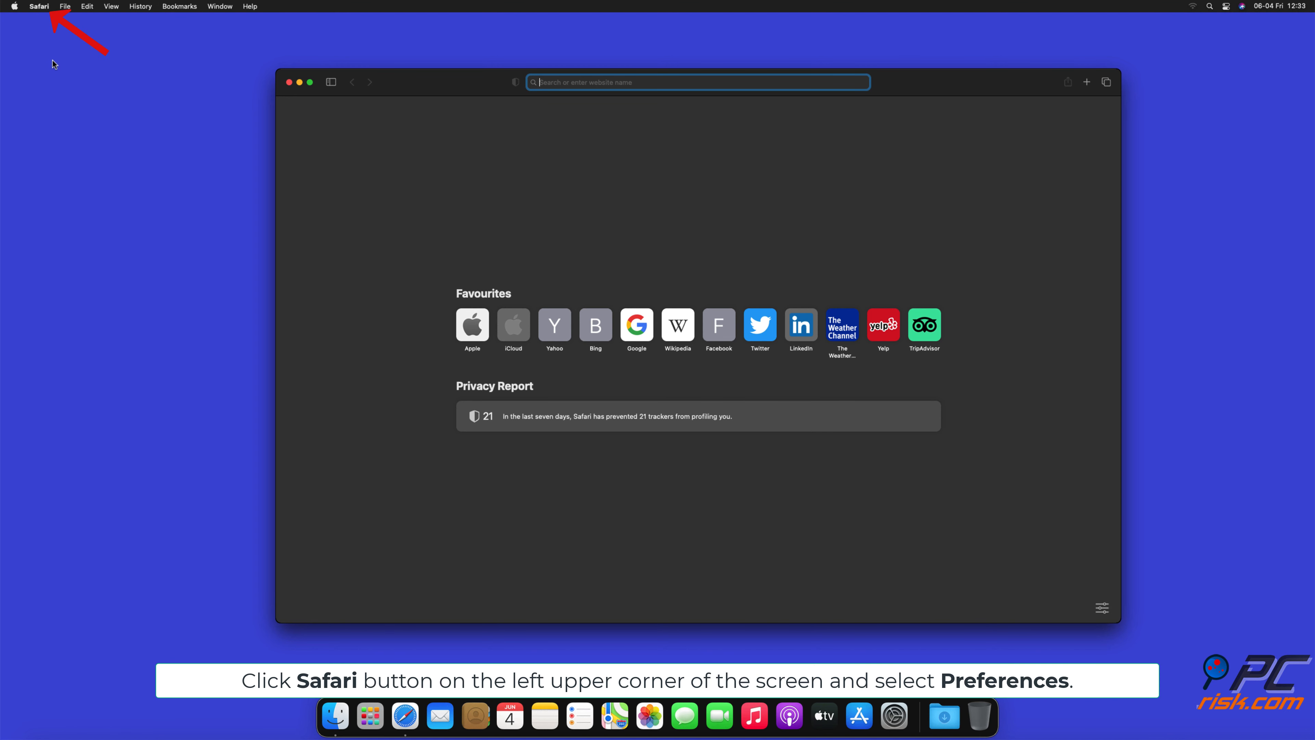
{"action": "left_click", "coordinate": [38, 6]}
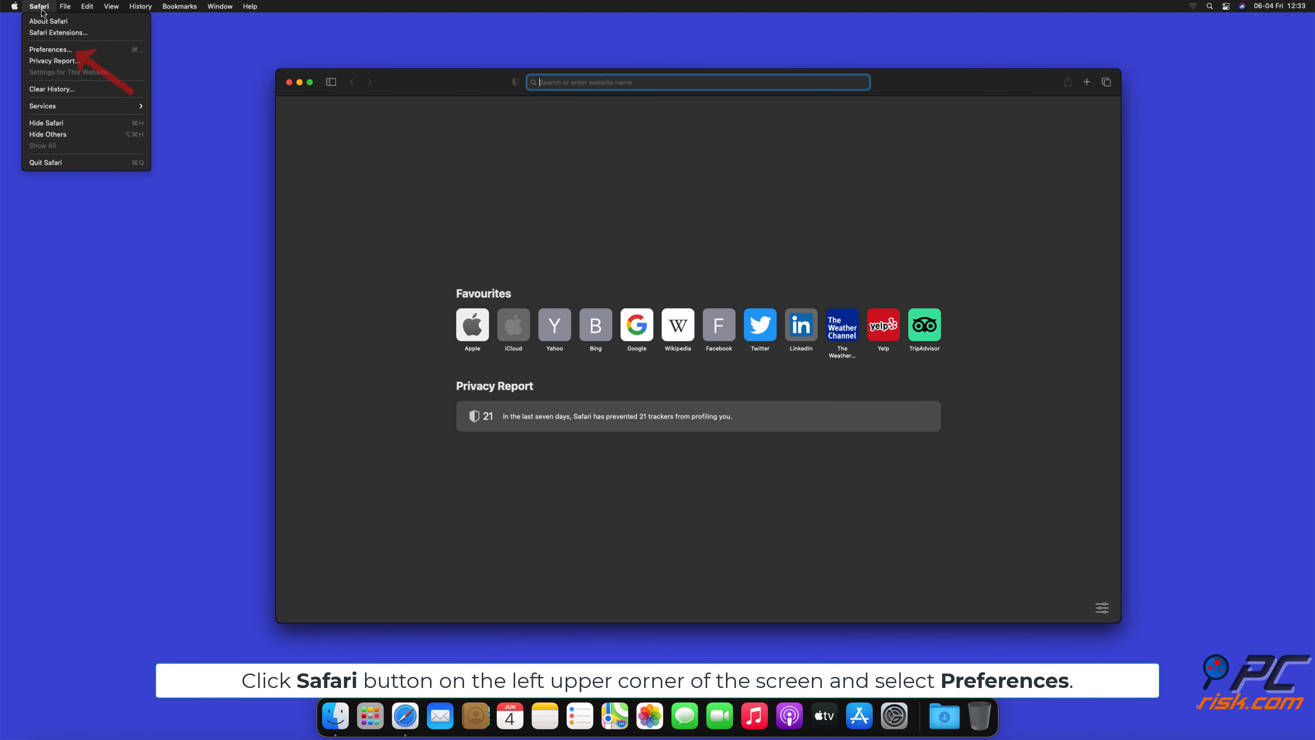
{"action": "left_click", "coordinate": [50, 49]}
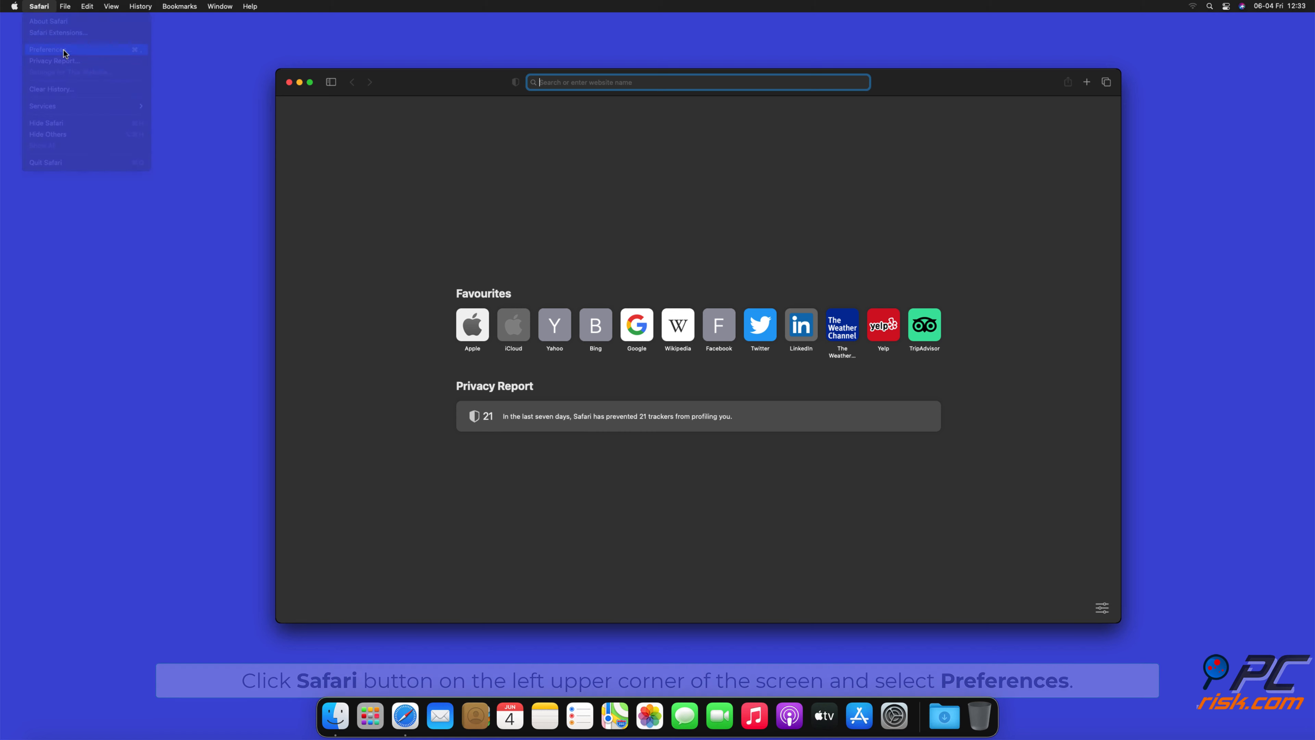
{"action": "left_click", "coordinate": [48, 50]}
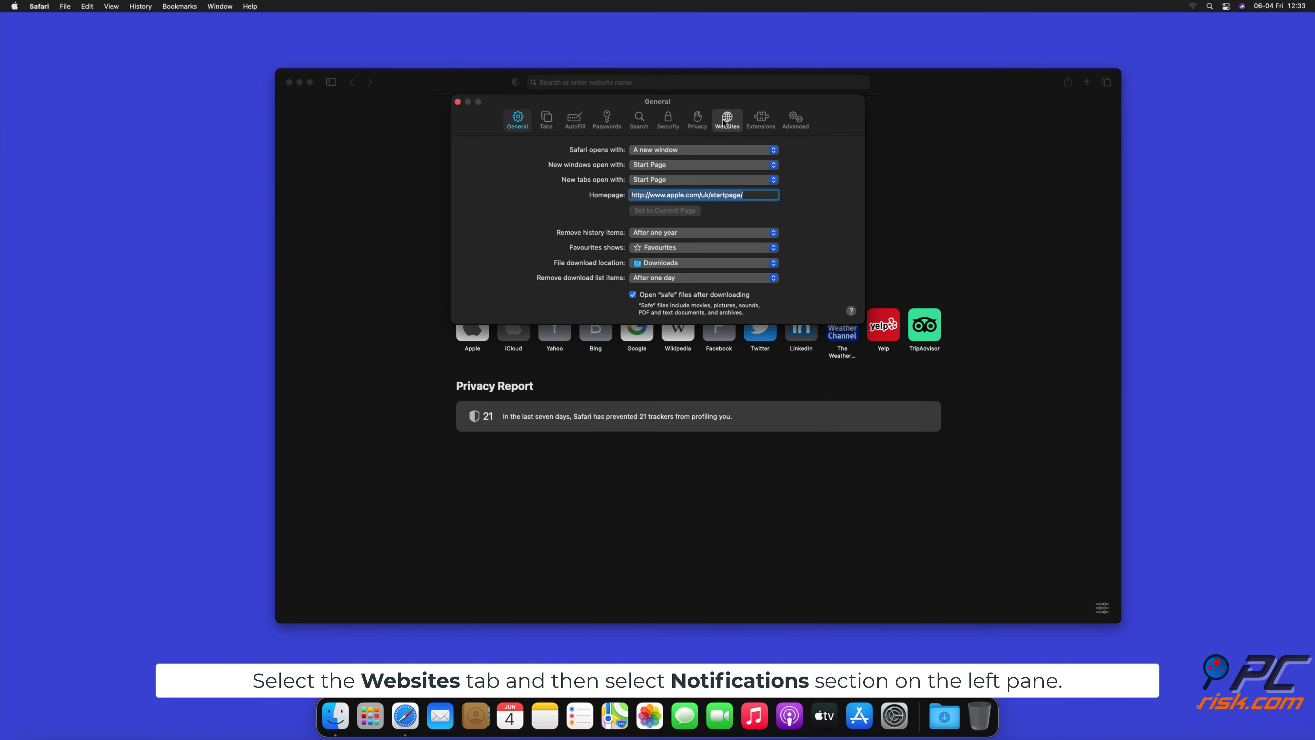
{"action": "left_click", "coordinate": [727, 120]}
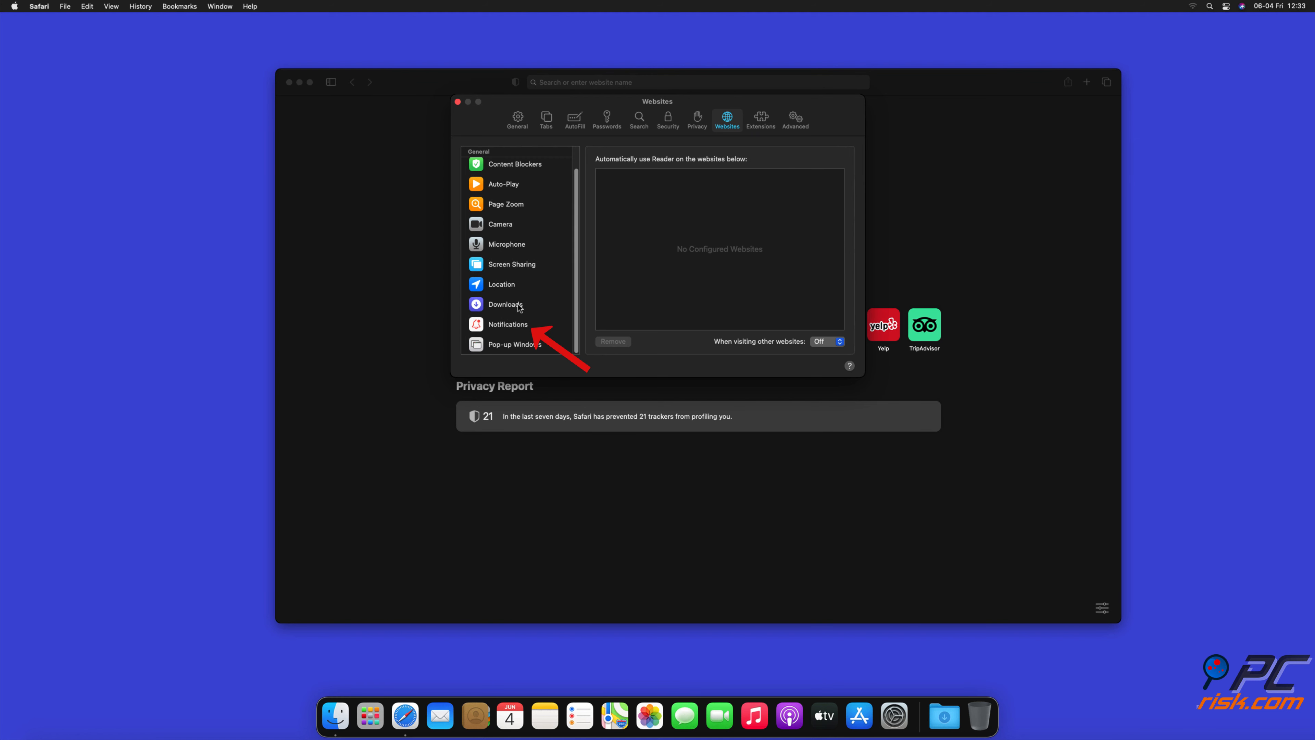
{"action": "left_click", "coordinate": [508, 325]}
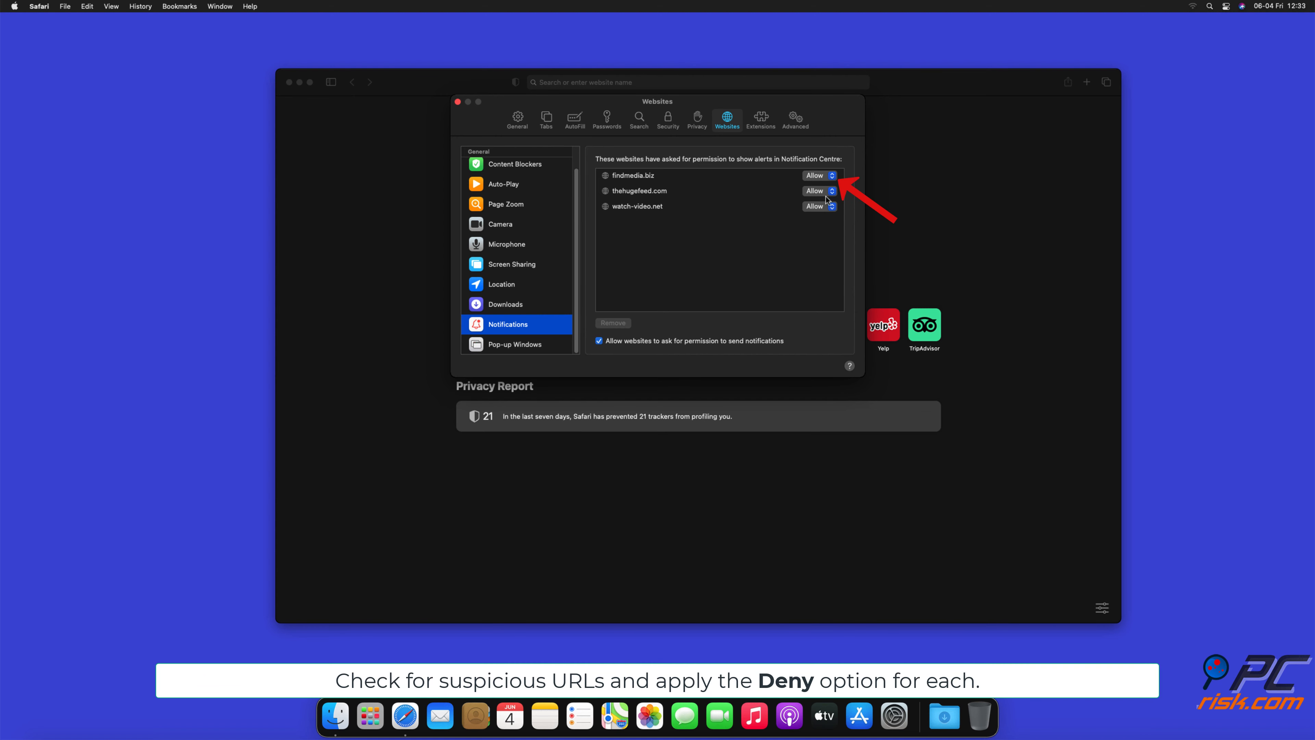
Set findmedia.biz, thehugefeed.com and watch-video.net to Deny and close Preferences.
{"action": "left_click", "coordinate": [831, 176]}
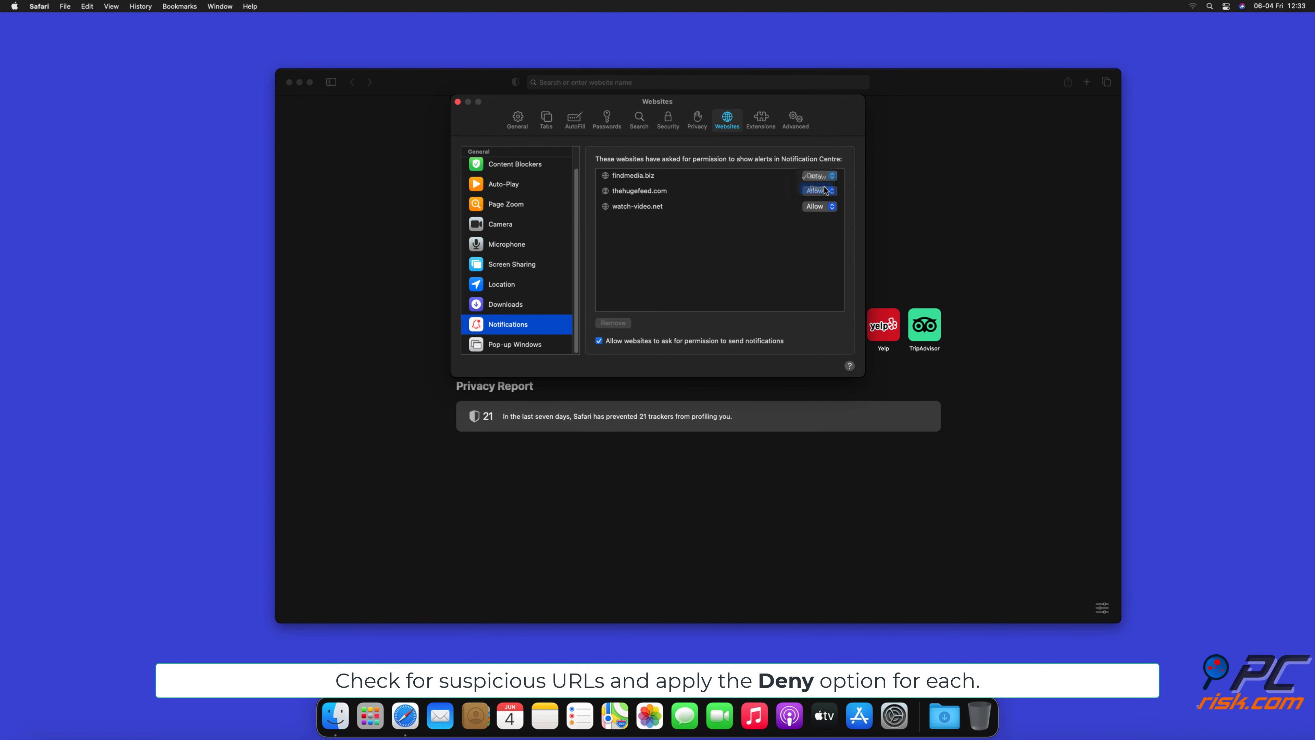
{"action": "left_click", "coordinate": [819, 191]}
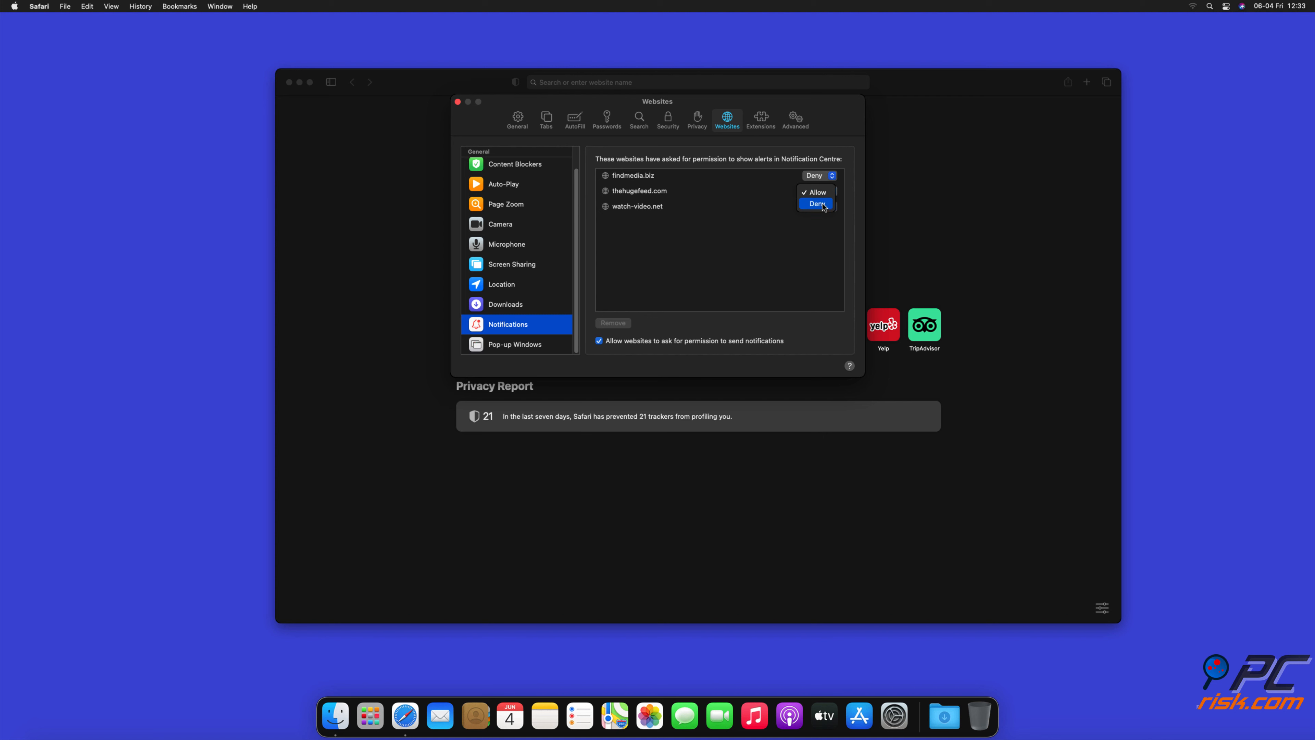
{"action": "left_click", "coordinate": [816, 204]}
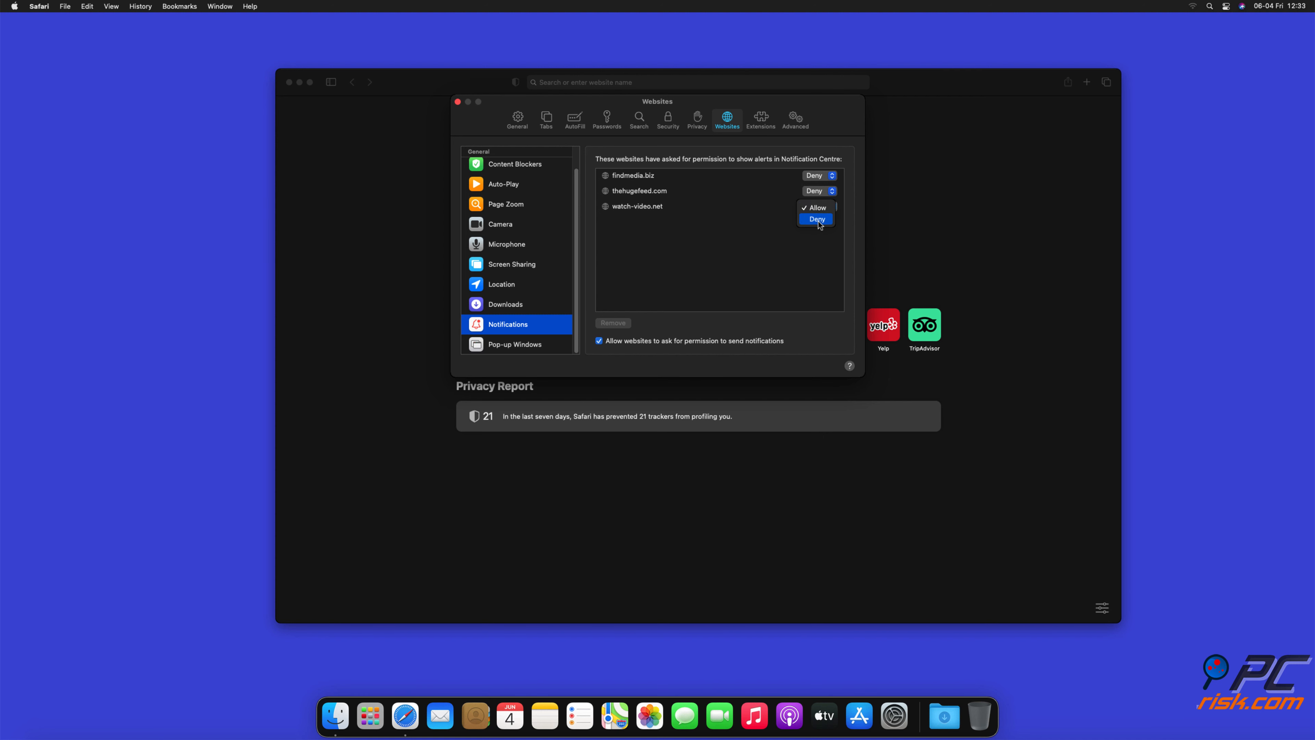
{"action": "left_click", "coordinate": [816, 219]}
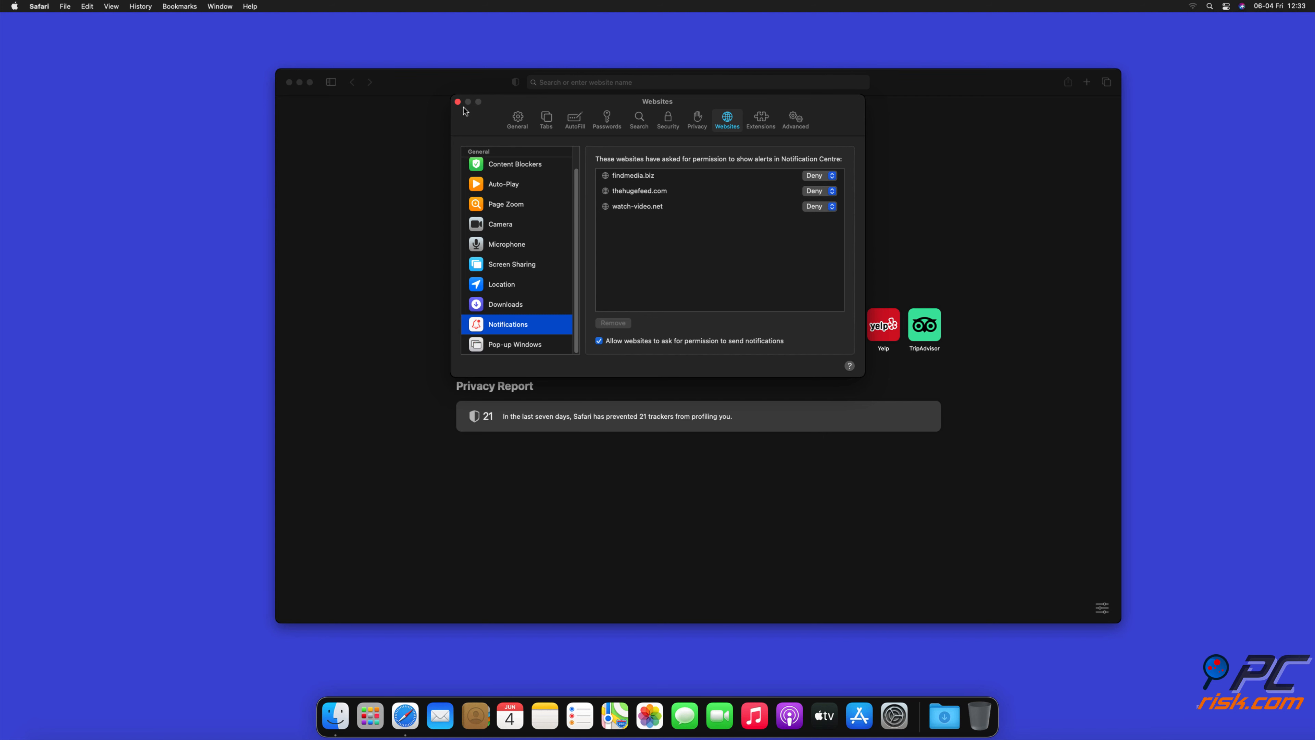
{"action": "left_click", "coordinate": [458, 101]}
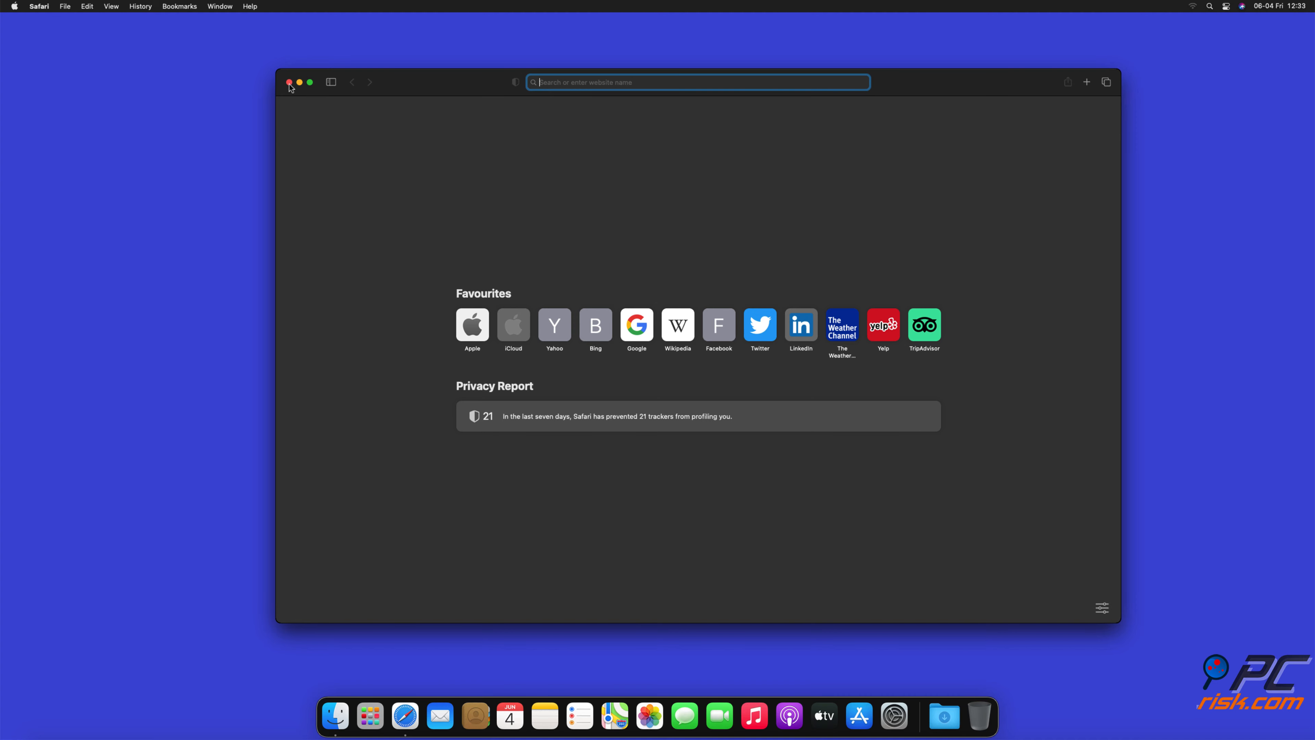
Close Safari, launch Microsoft Edge and go to its Settings page.
{"action": "left_click", "coordinate": [288, 82]}
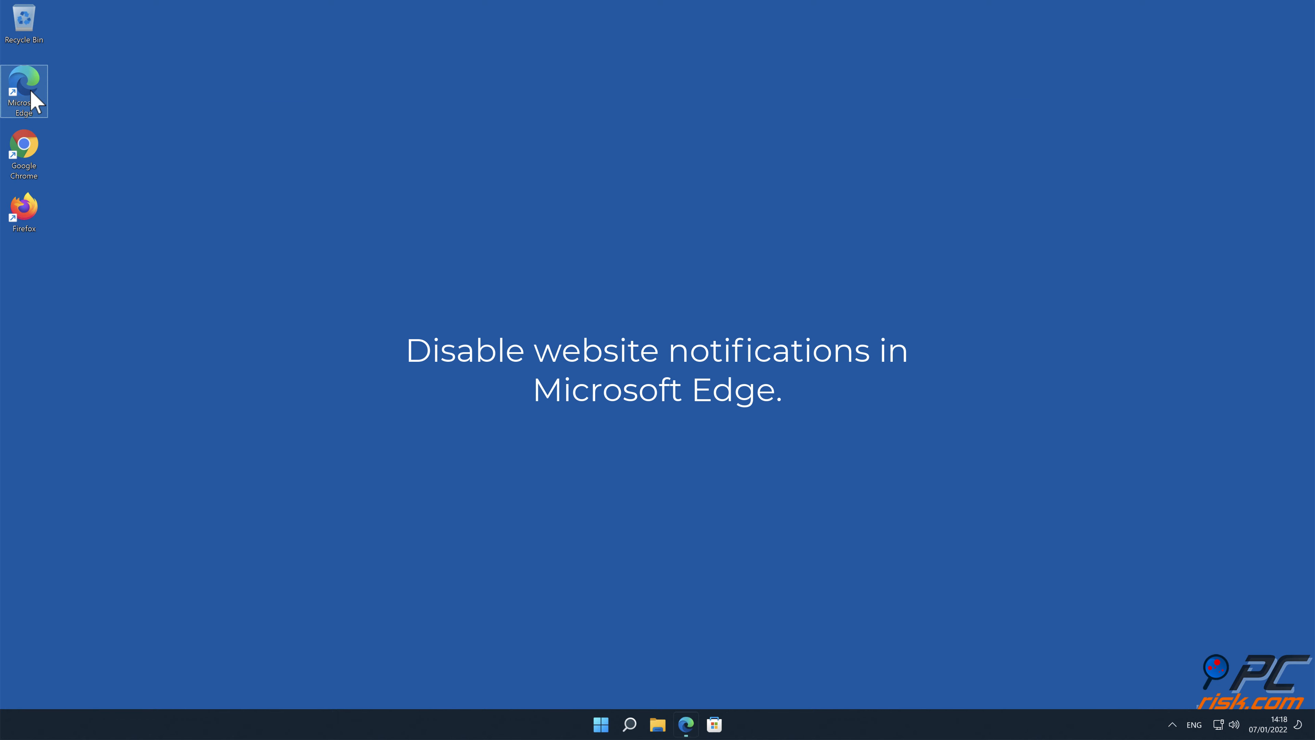
{"action": "double_click", "coordinate": [24, 82]}
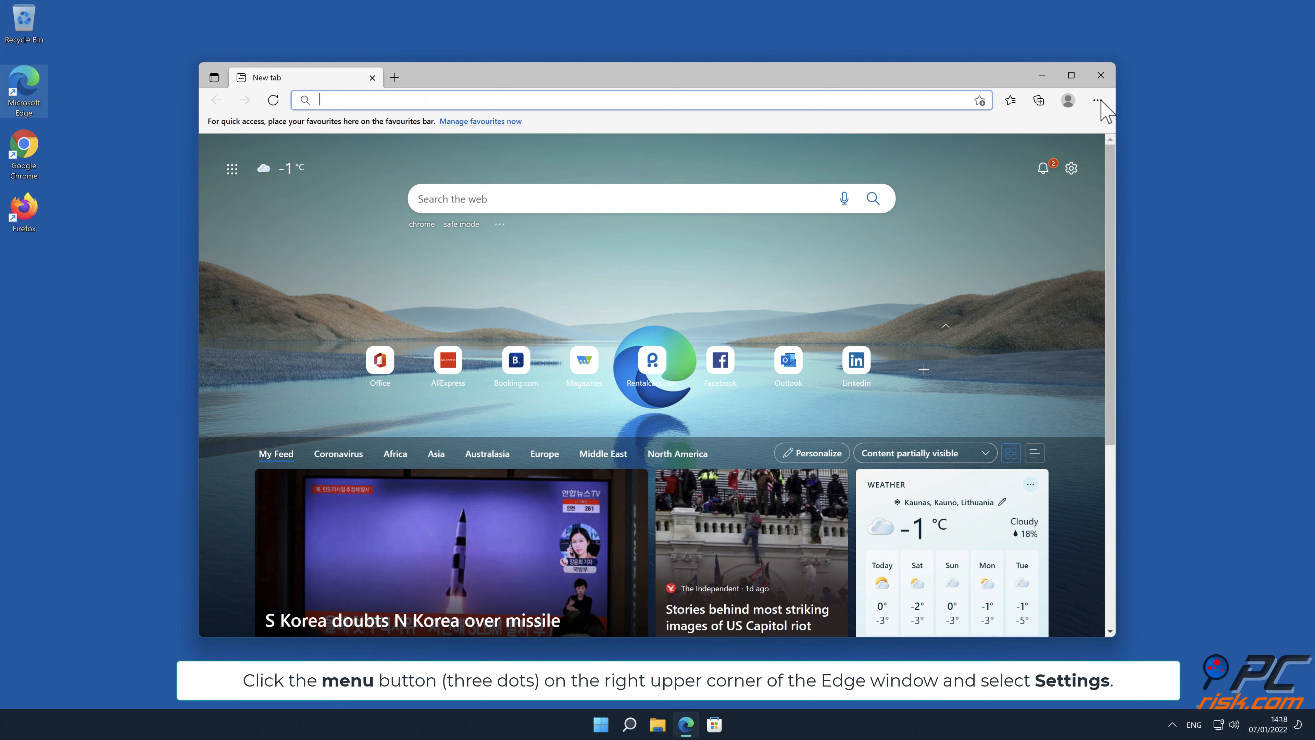
{"action": "left_click", "coordinate": [1096, 100]}
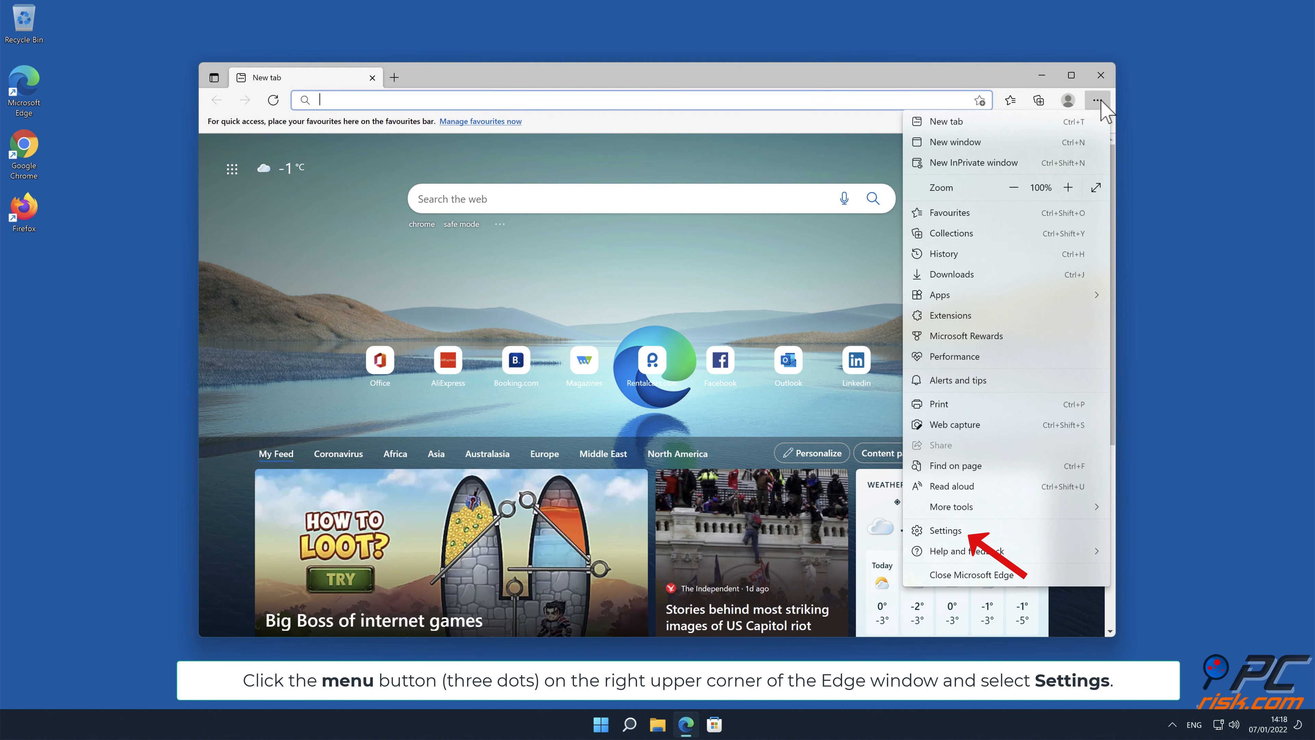
{"action": "left_click", "coordinate": [945, 530]}
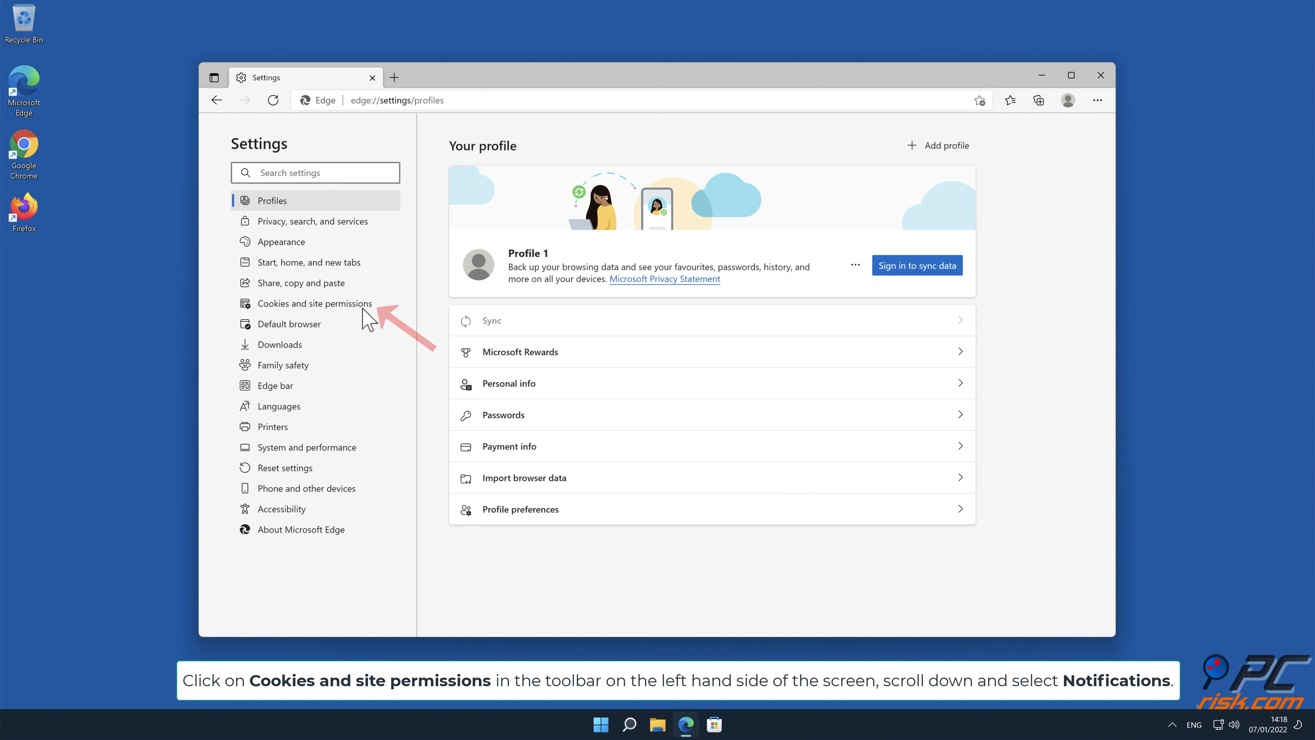
Go to Cookies and site permissions and show the Notifications permission list.
{"action": "left_click", "coordinate": [315, 304]}
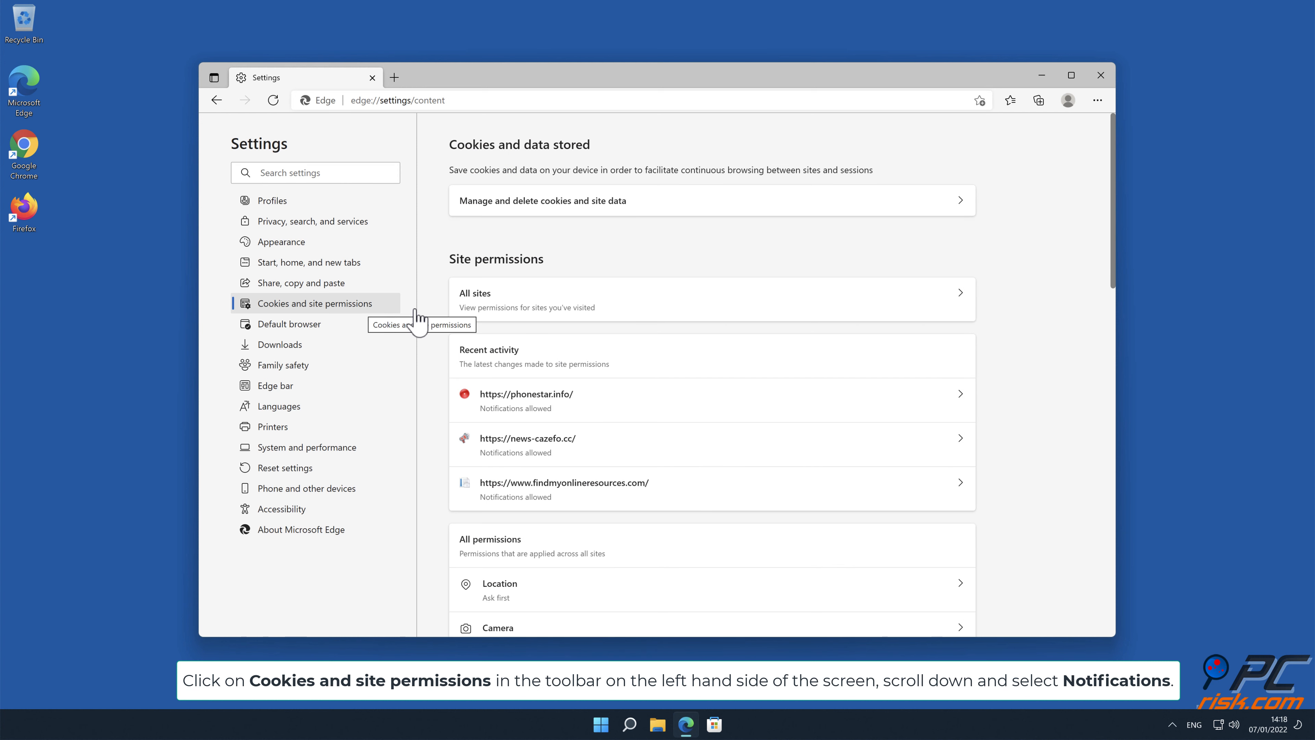
{"action": "scroll", "scroll_direction": "down", "scroll_amount": 3}
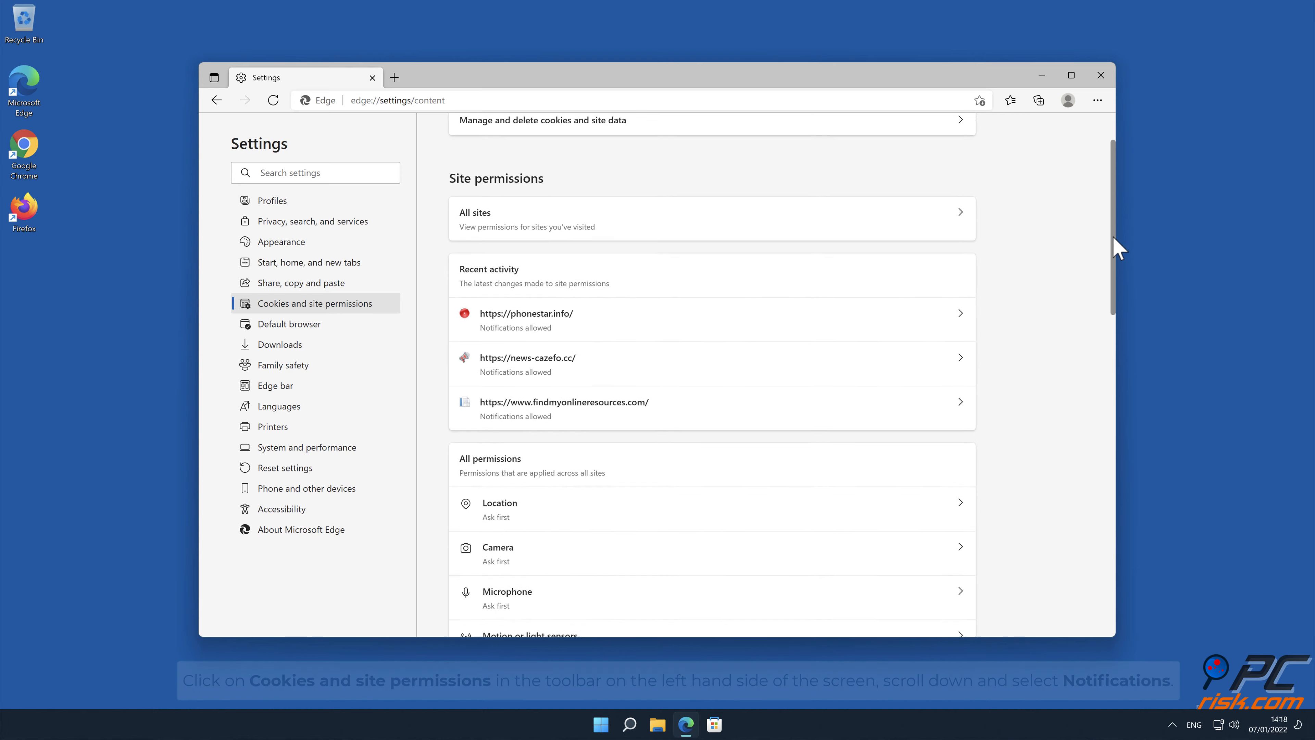
{"action": "scroll", "scroll_direction": "down", "scroll_amount": 3}
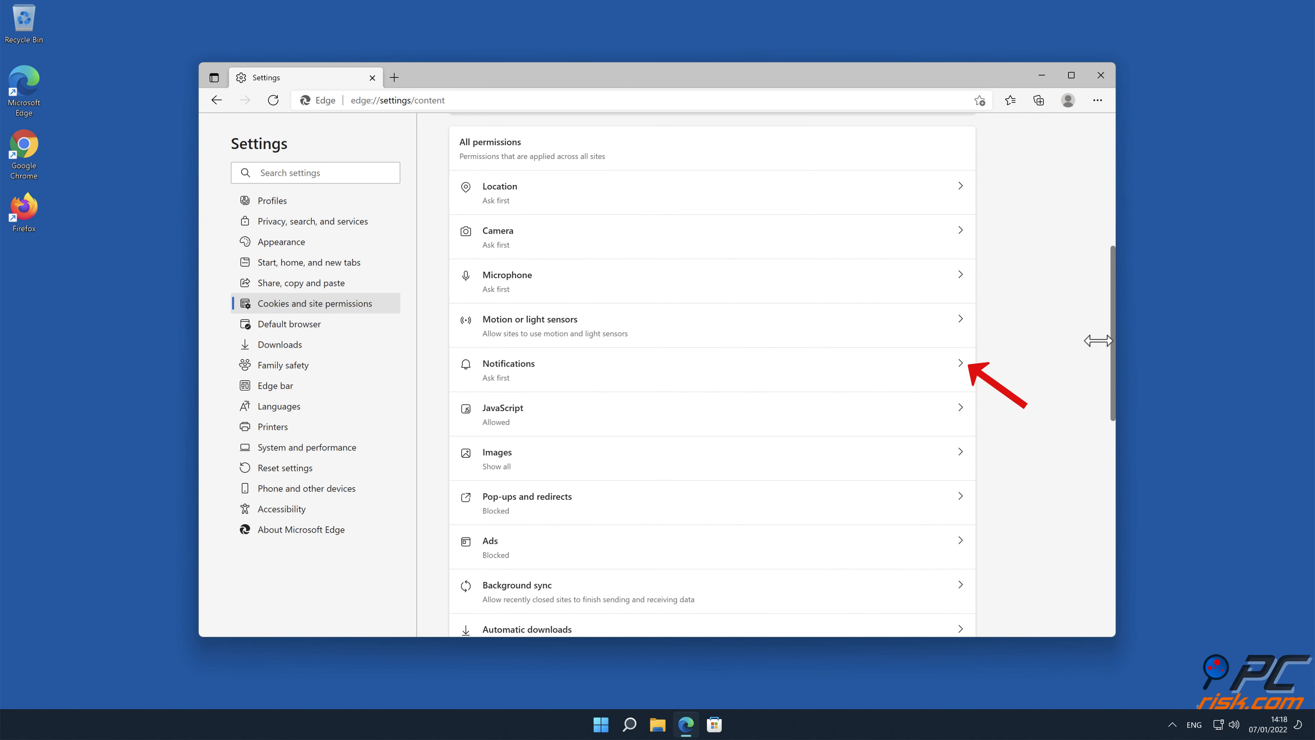
{"action": "left_click", "coordinate": [952, 374]}
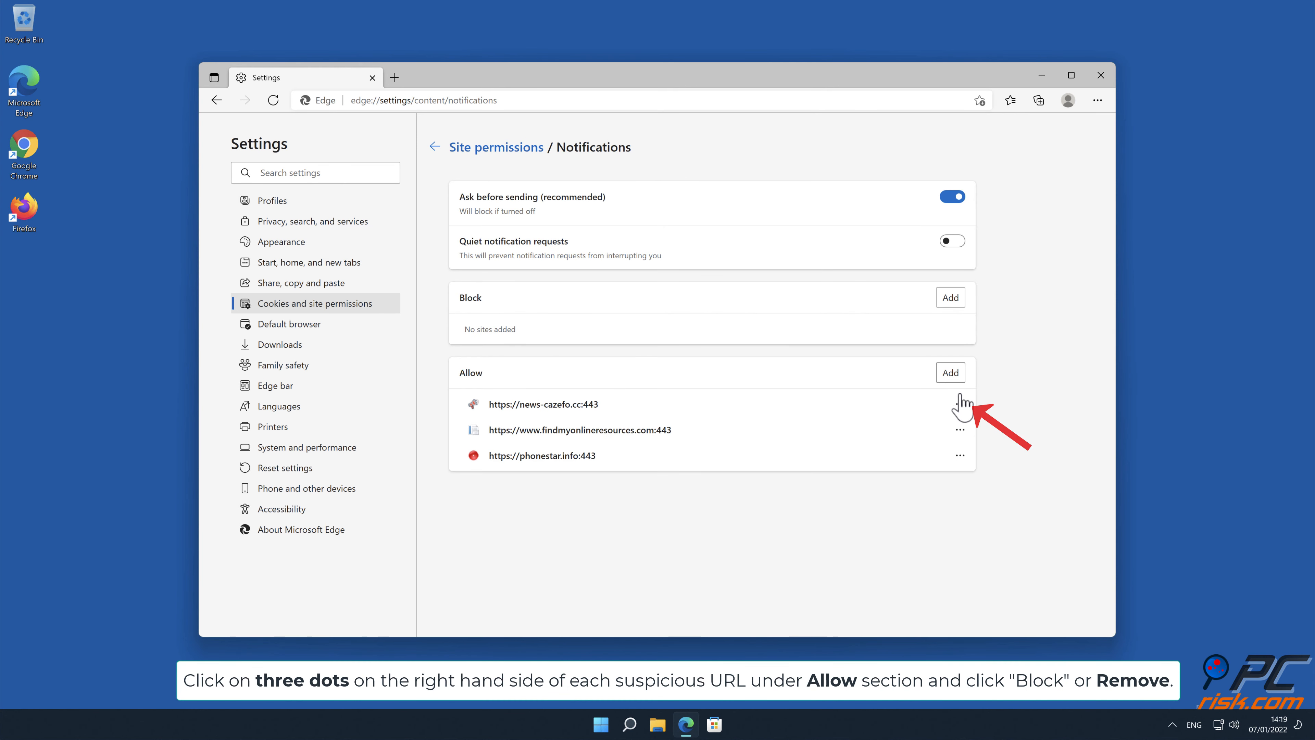
Remove news-cazefo.cc, findmyonlineresources.com and phonestar.info from allowed senders, then close Edge.
{"action": "left_click", "coordinate": [960, 403]}
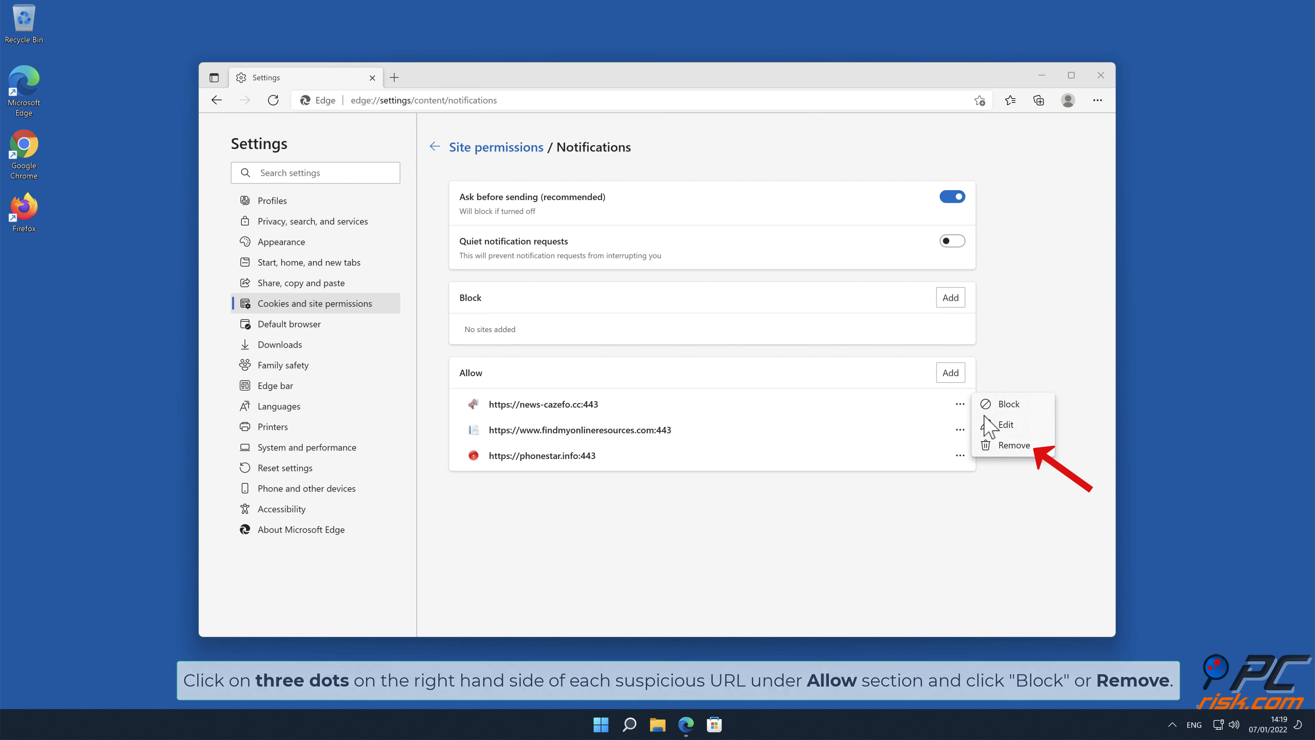
{"action": "left_click", "coordinate": [1014, 446]}
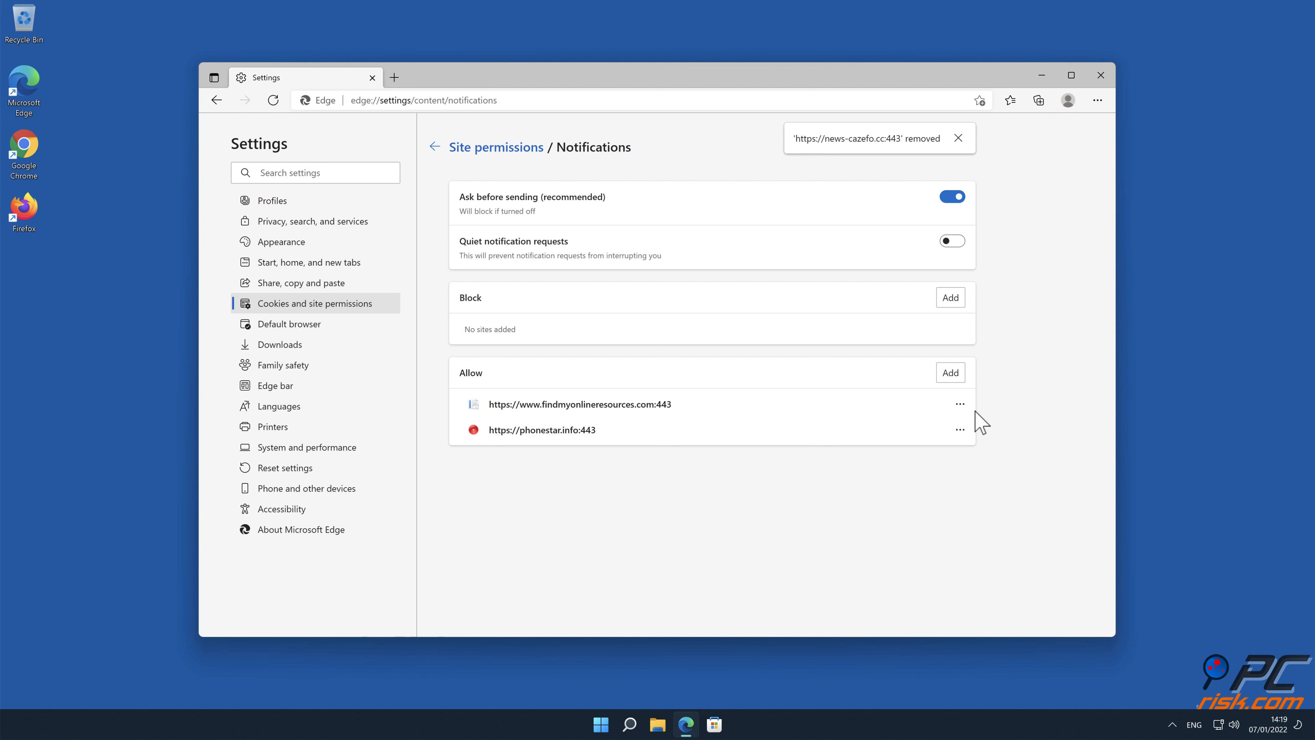
{"action": "left_click", "coordinate": [961, 405]}
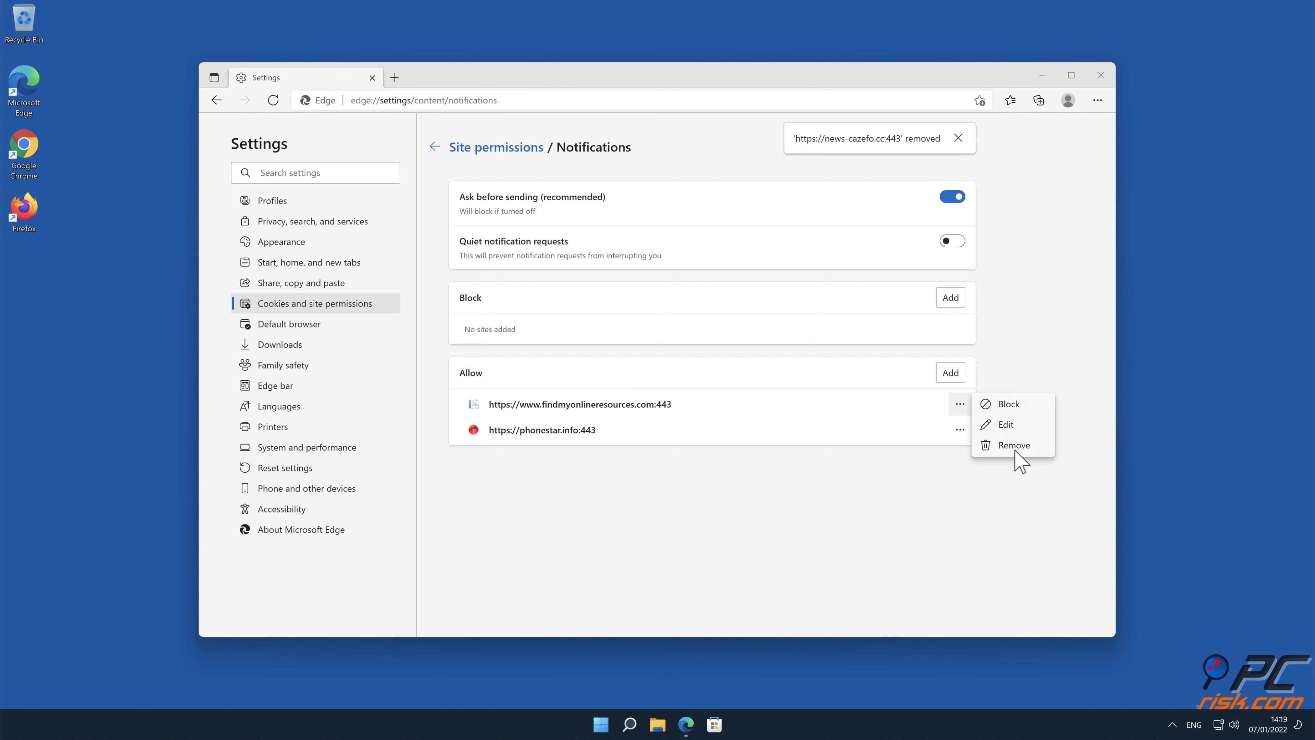
{"action": "left_click", "coordinate": [1013, 445]}
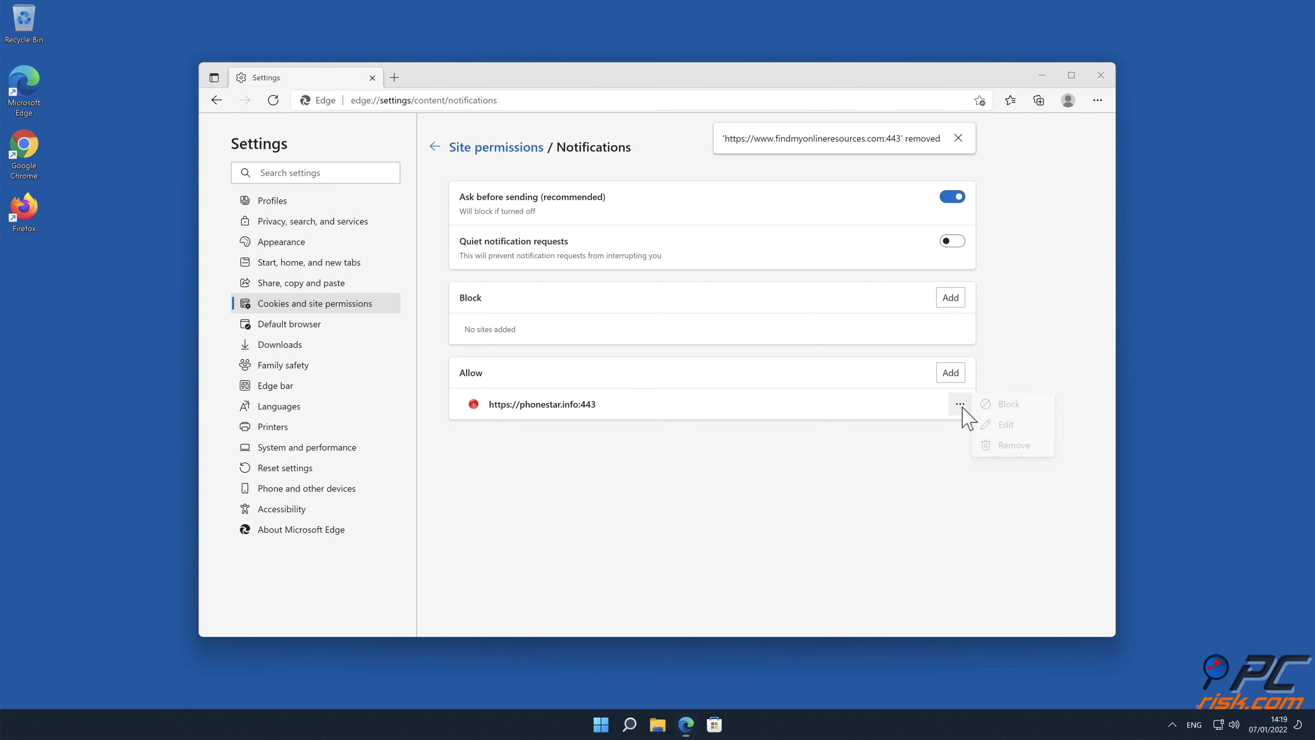
{"action": "left_click", "coordinate": [1014, 445]}
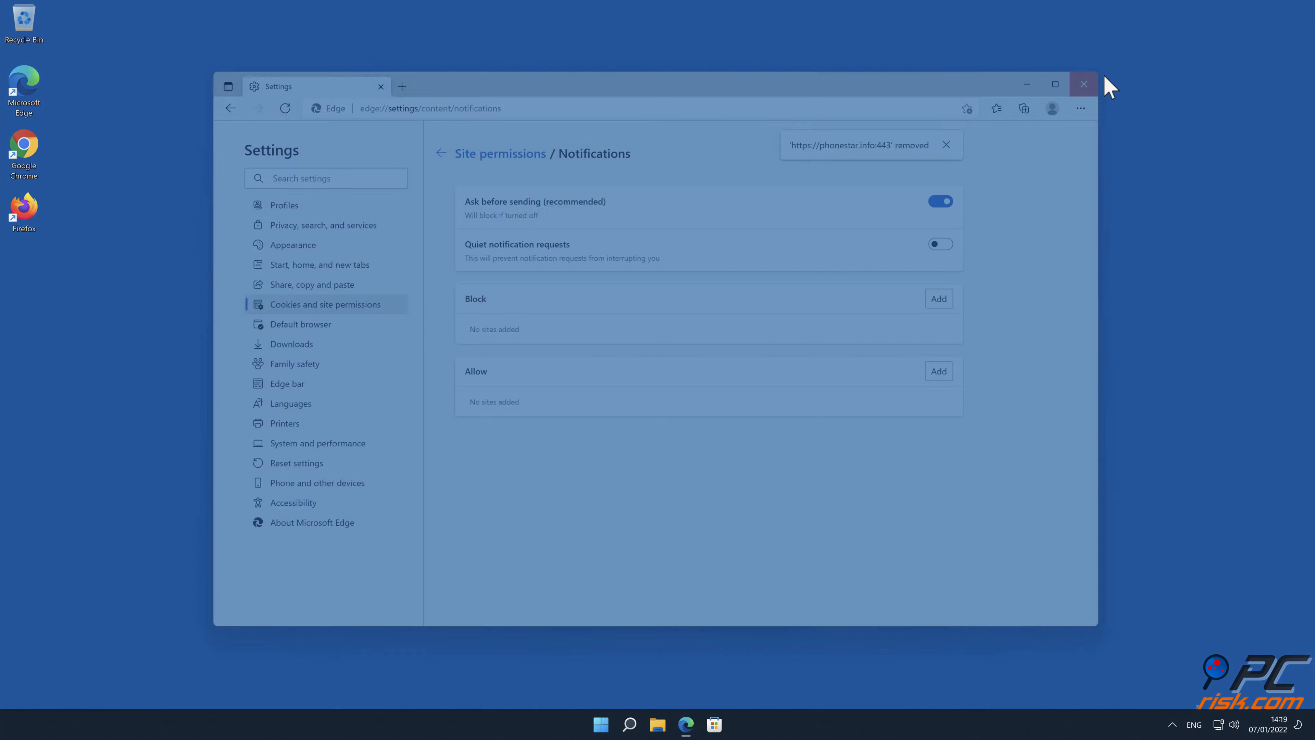
{"action": "left_click", "coordinate": [1084, 84]}
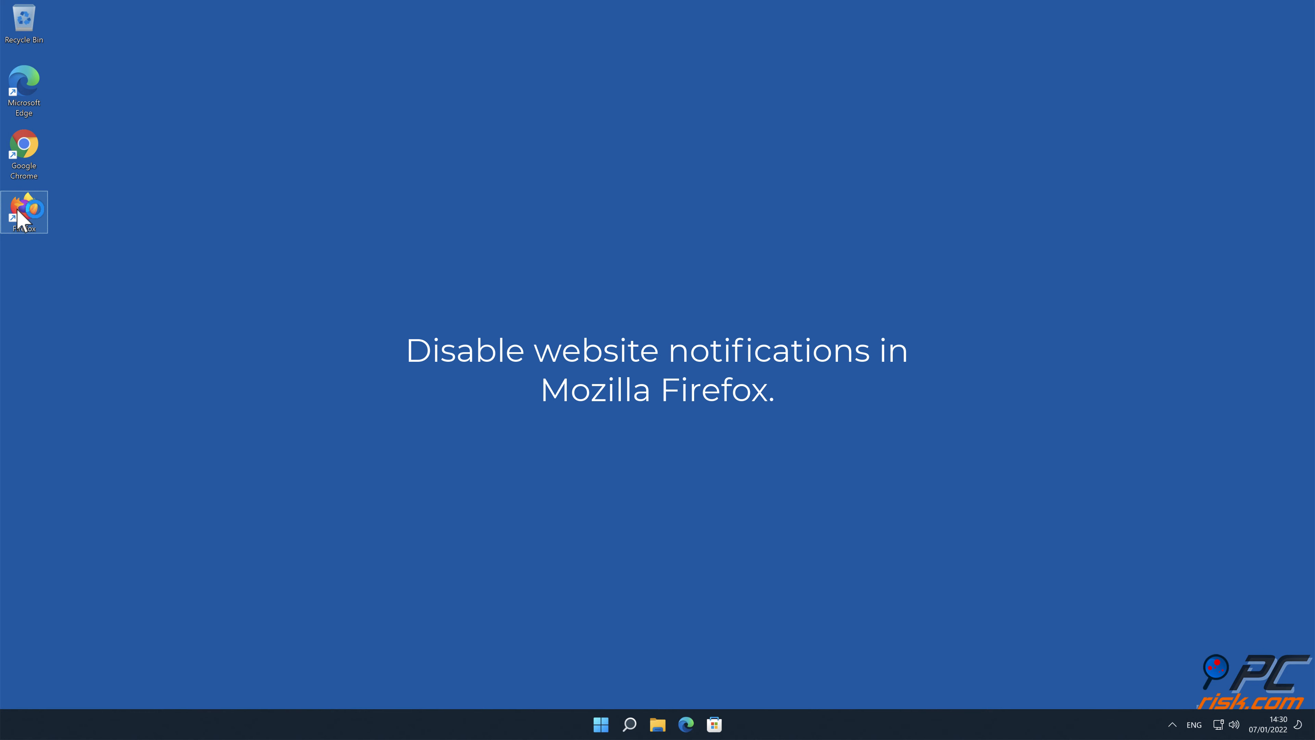
Launch Firefox and reach its Settings page via the main menu.
{"action": "double_click", "coordinate": [23, 210]}
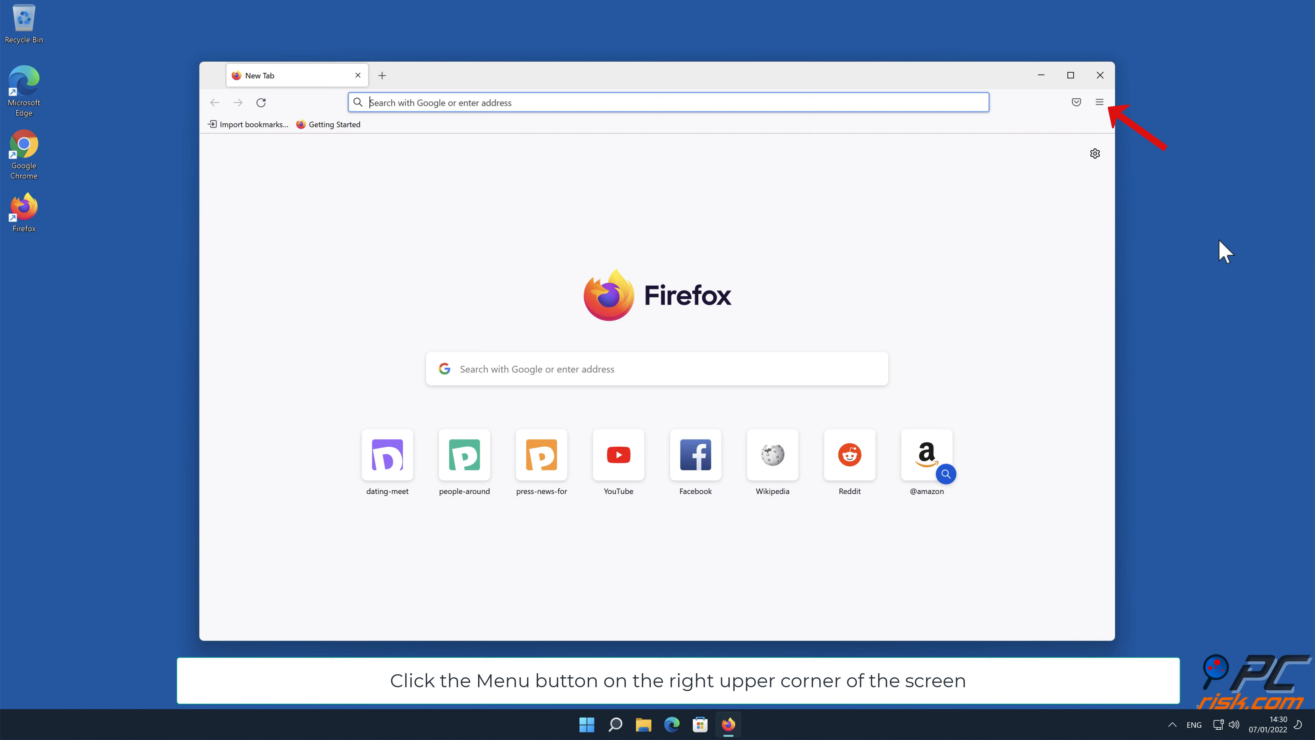
{"action": "left_click", "coordinate": [1100, 102]}
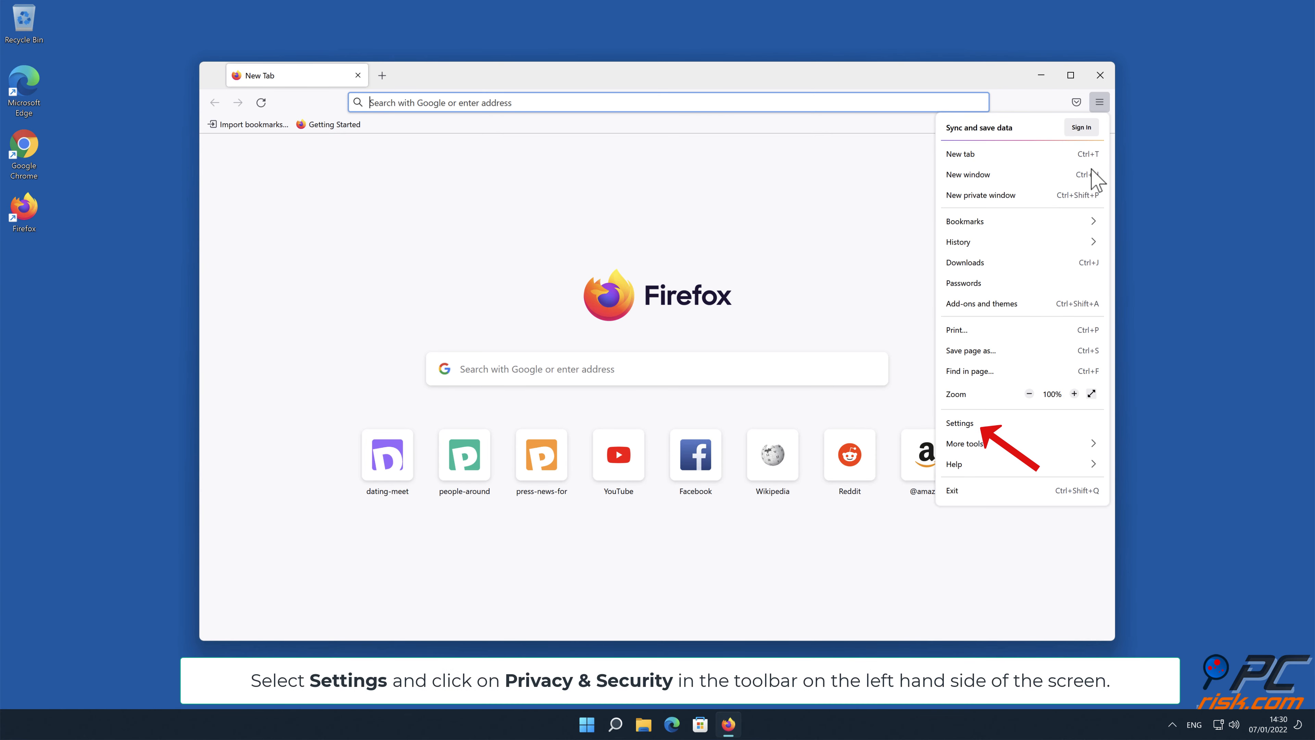
{"action": "left_click", "coordinate": [960, 423]}
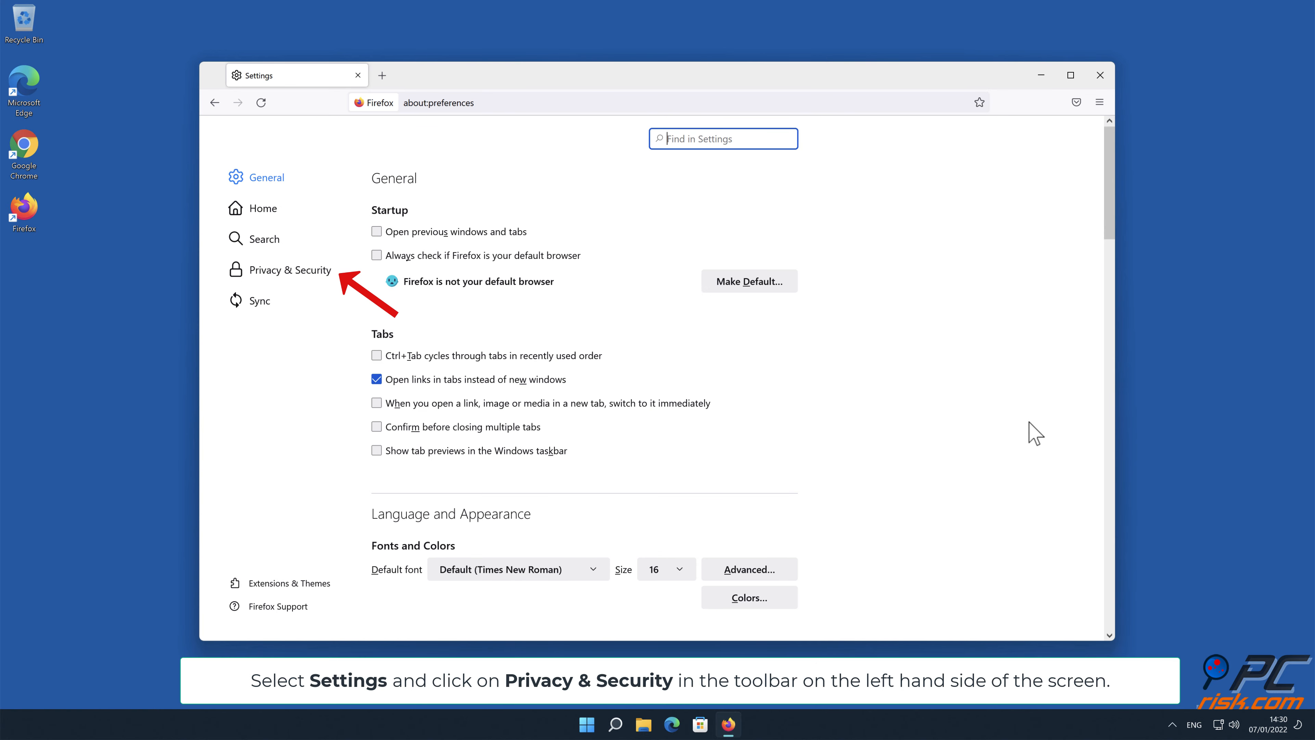
Show the Notifications permission list under Privacy & Security's Permissions section.
{"action": "left_click", "coordinate": [291, 270]}
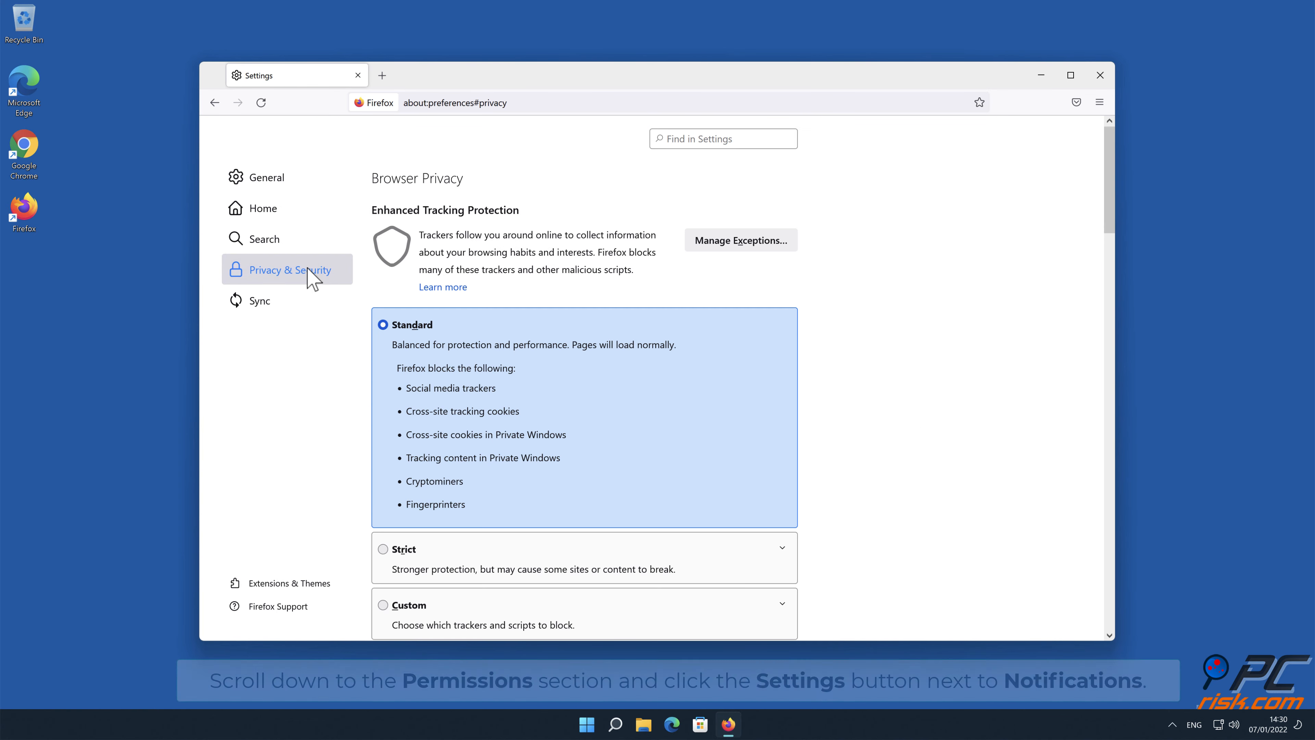
{"action": "mouse_move", "coordinate": [1078, 172]}
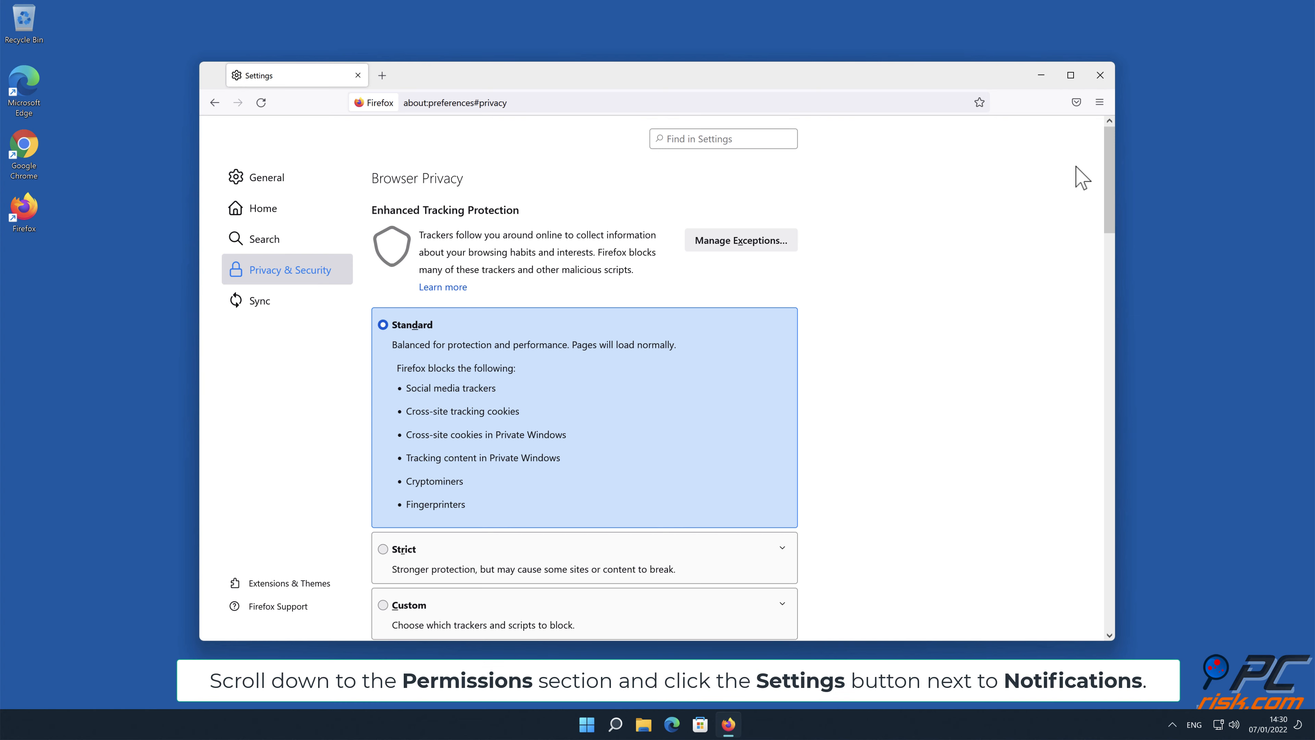
{"action": "scroll", "scroll_direction": "down", "scroll_amount": 3}
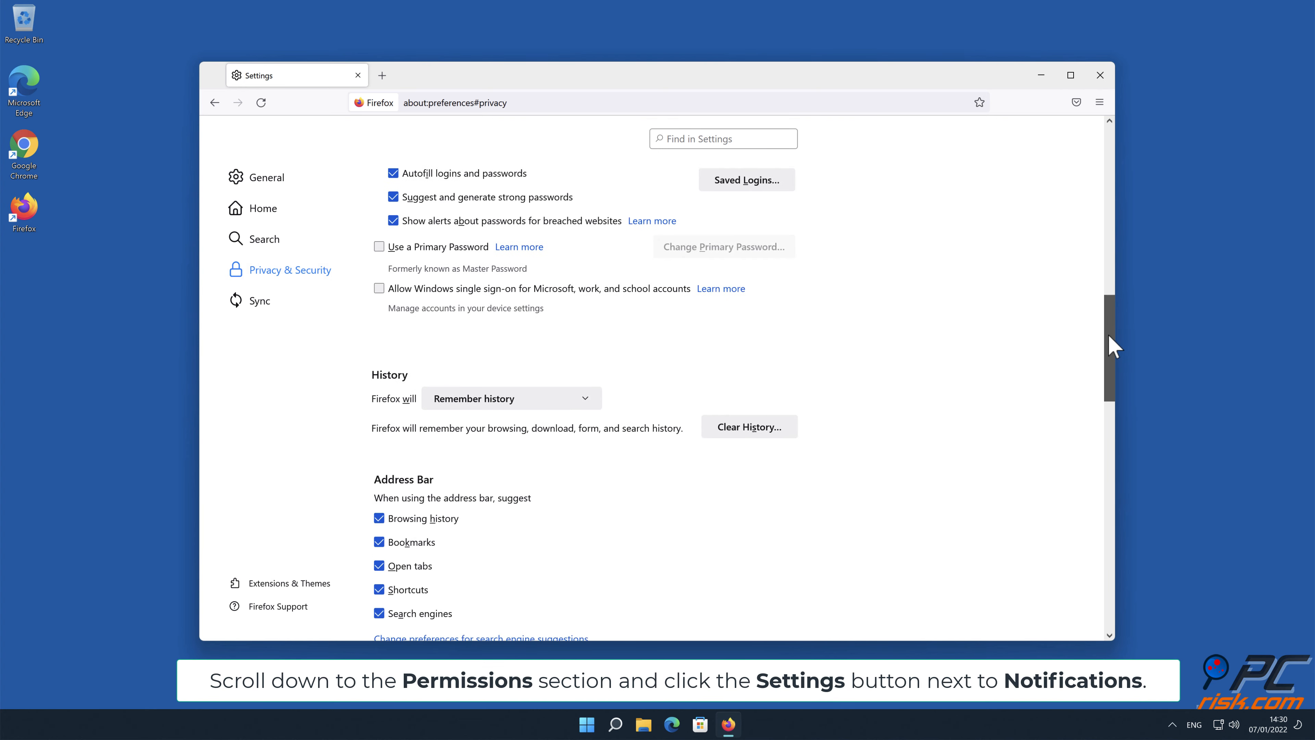
{"action": "scroll", "scroll_direction": "down", "scroll_amount": 3}
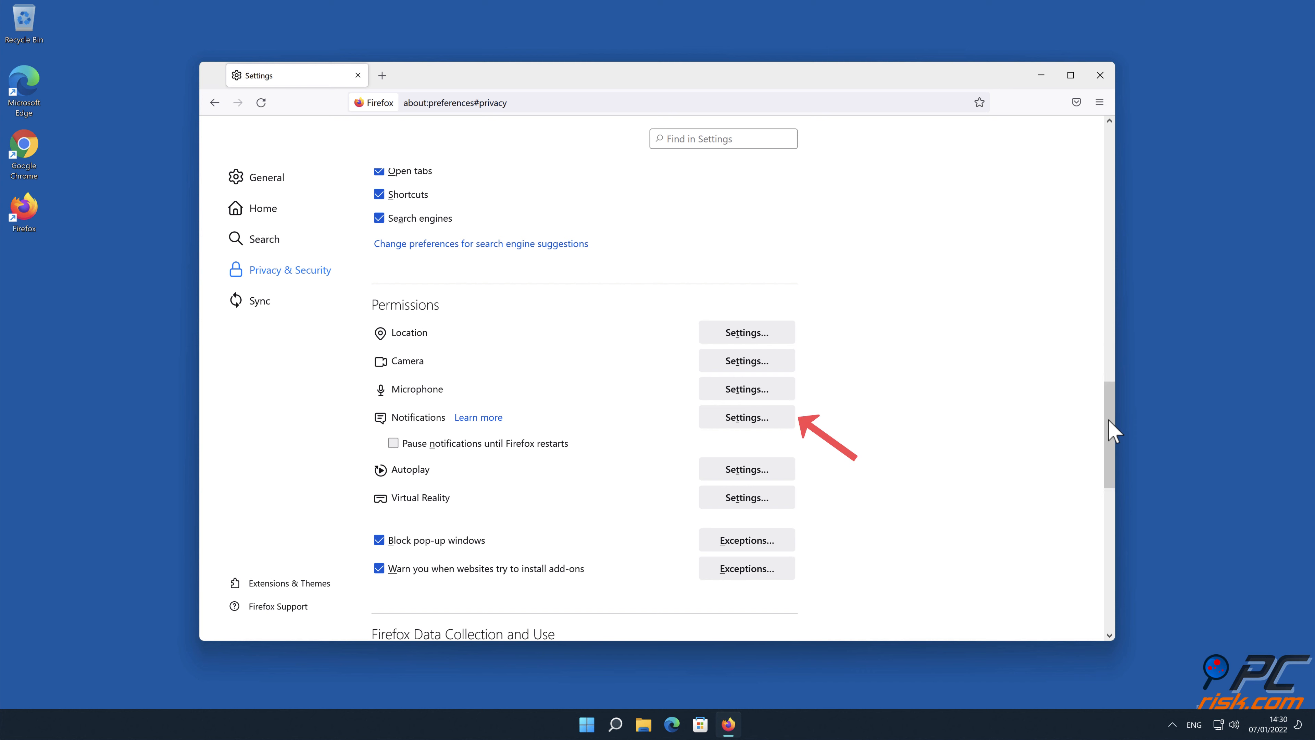
{"action": "mouse_move", "coordinate": [861, 418]}
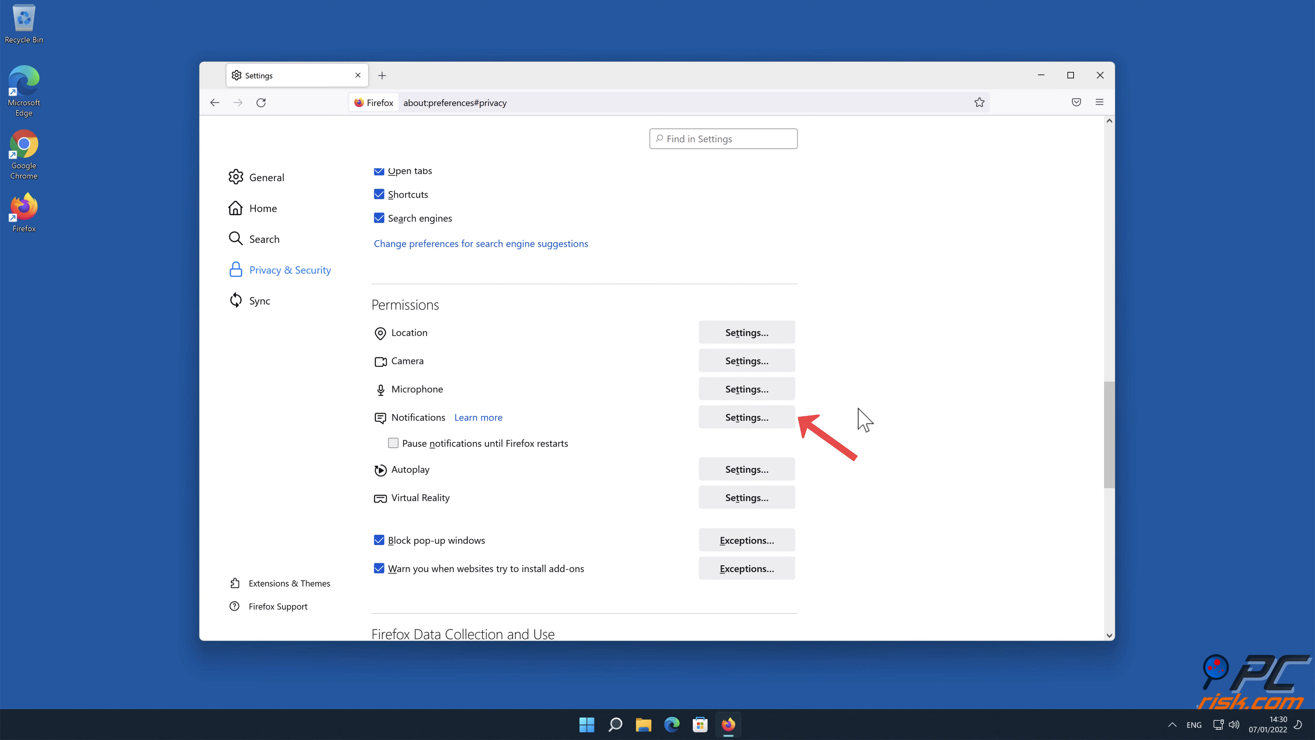
{"action": "left_click", "coordinate": [747, 417]}
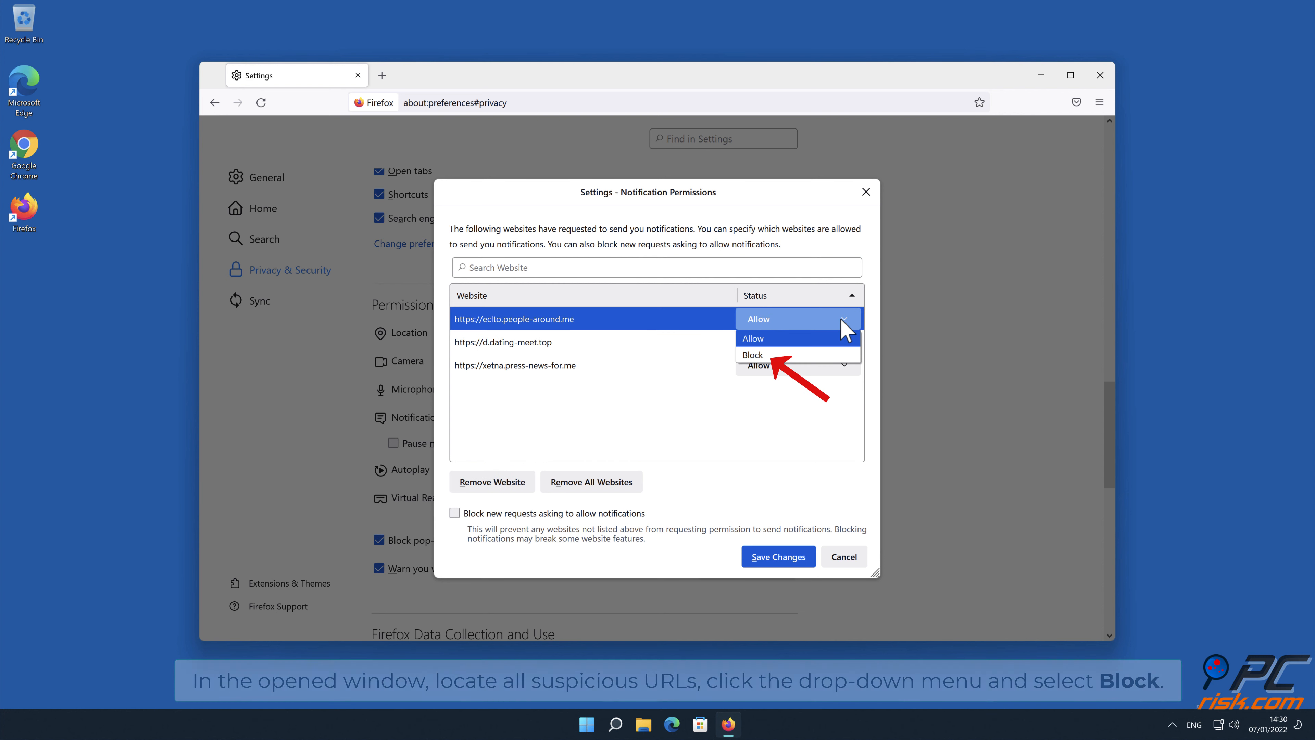
Set eclto.people-around.me, xetna.press-news-for.me and the third site to Block and save changes.
{"action": "left_click", "coordinate": [752, 357]}
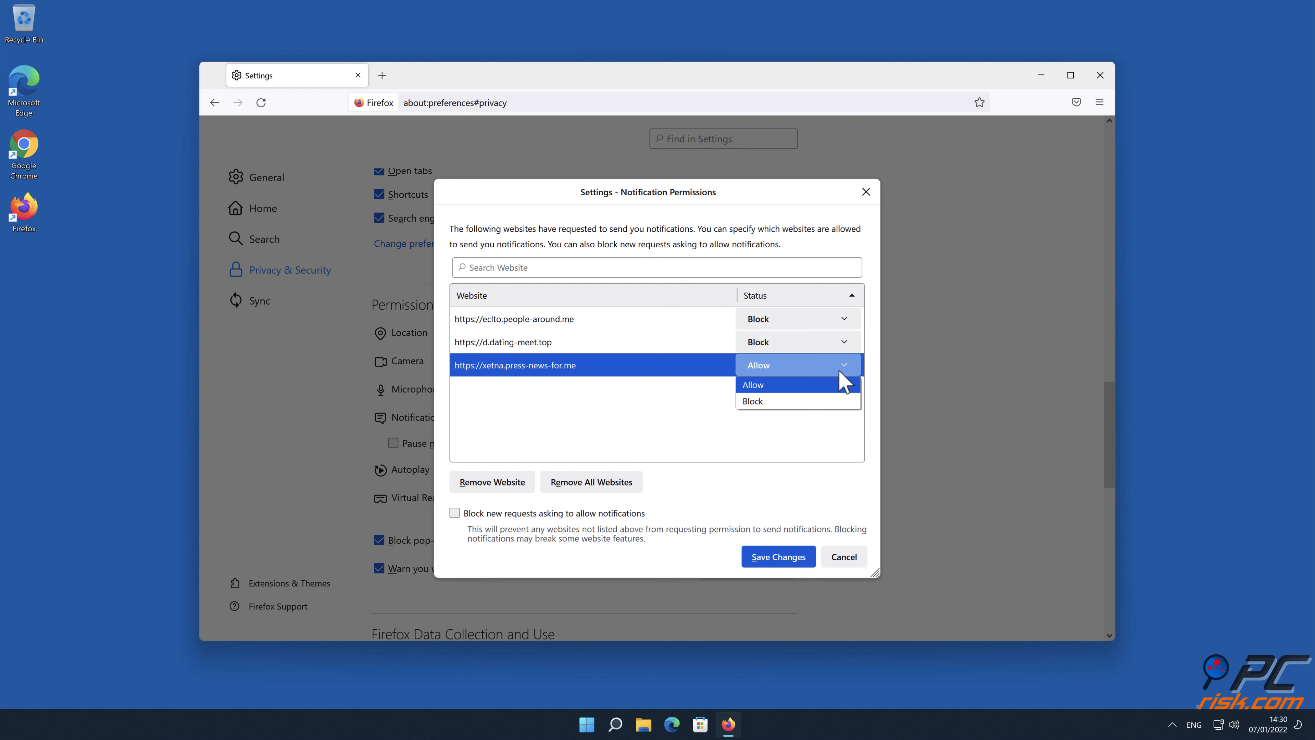
{"action": "left_click", "coordinate": [754, 401]}
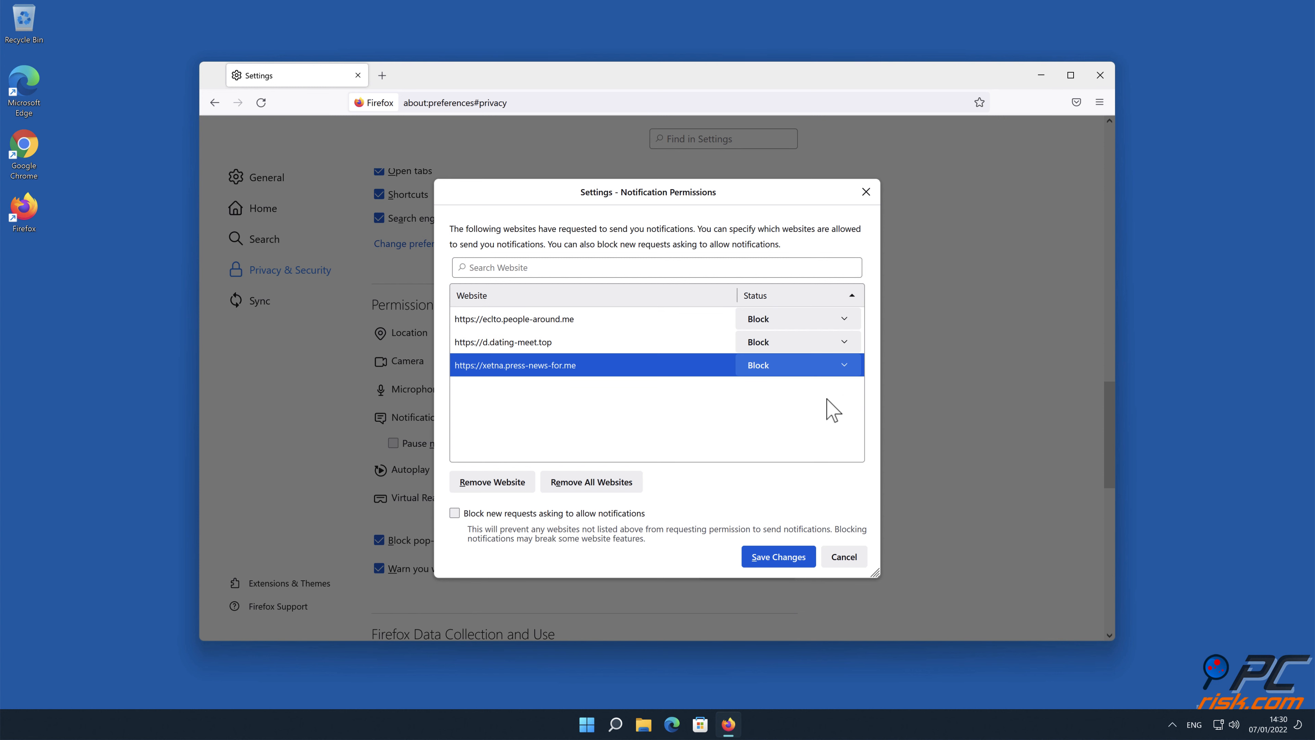
{"action": "left_click", "coordinate": [779, 556]}
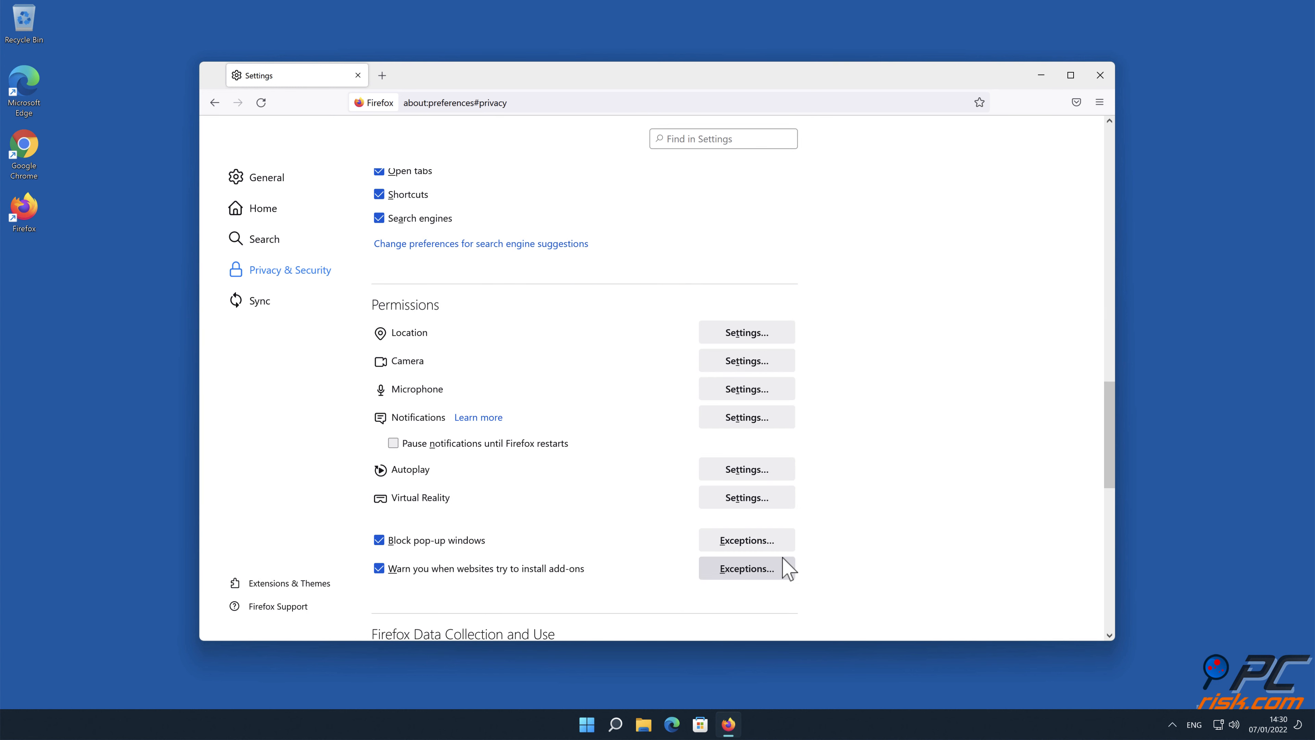